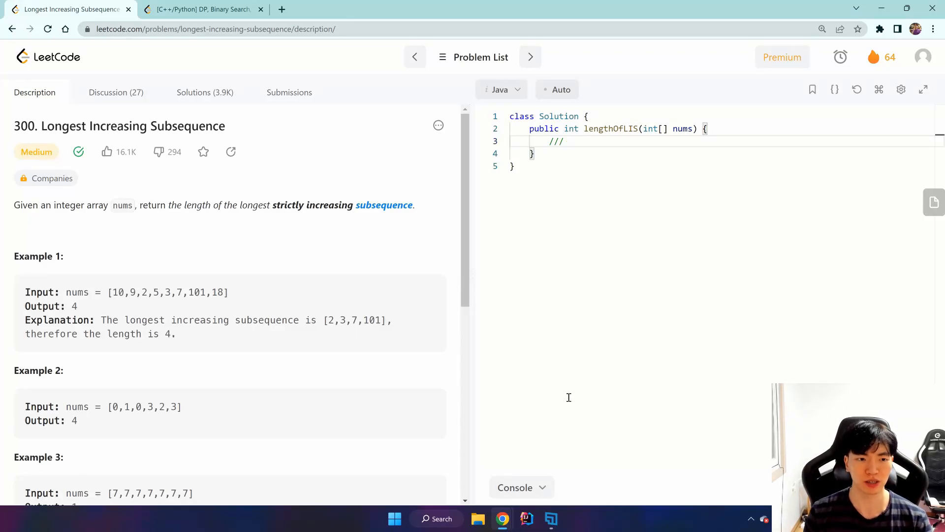
pyautogui.moveTo(377, 390)
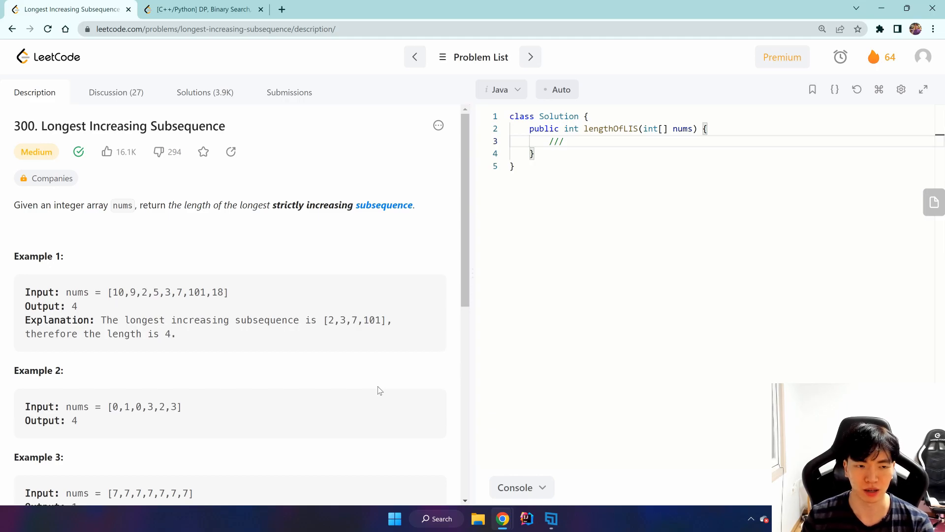
pyautogui.moveTo(368, 388)
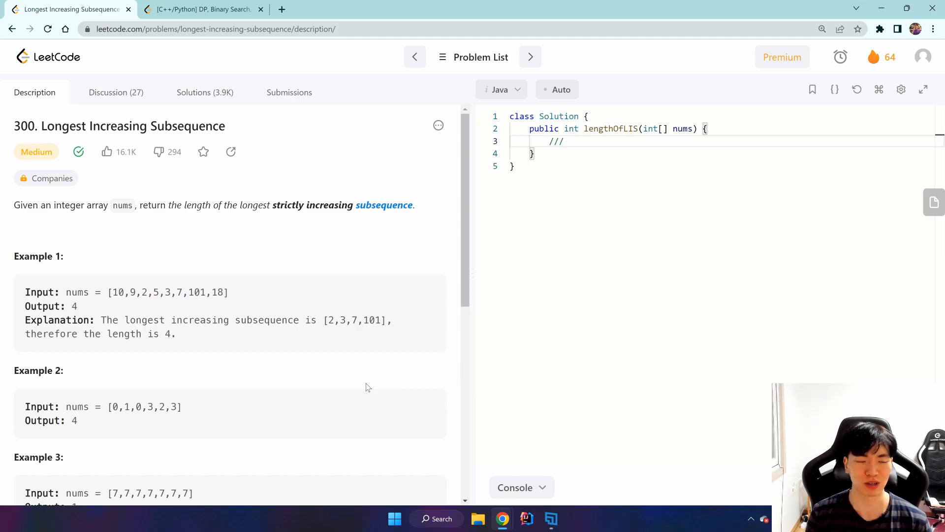
pyautogui.moveTo(209, 43)
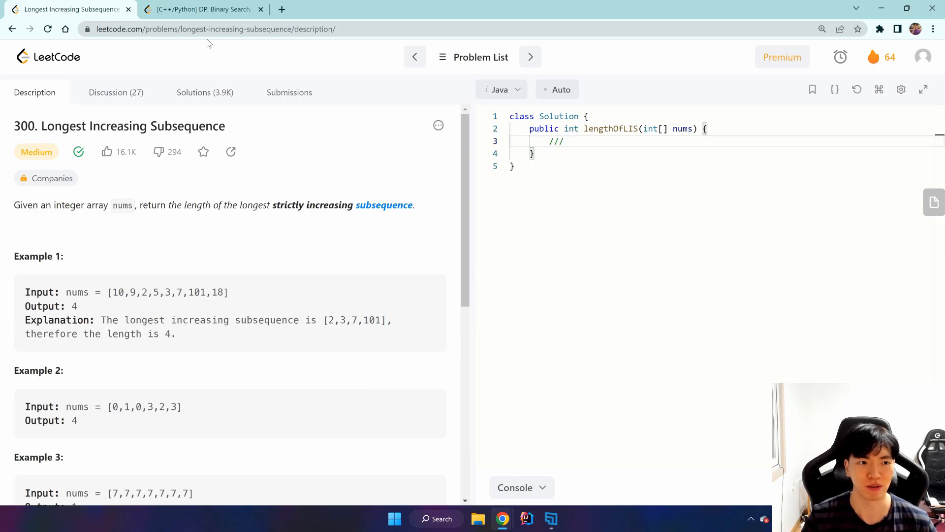
# Show the community solution at 150% zoom and mark step 4's sub2 value [2, 3]
pyautogui.click(202, 9)
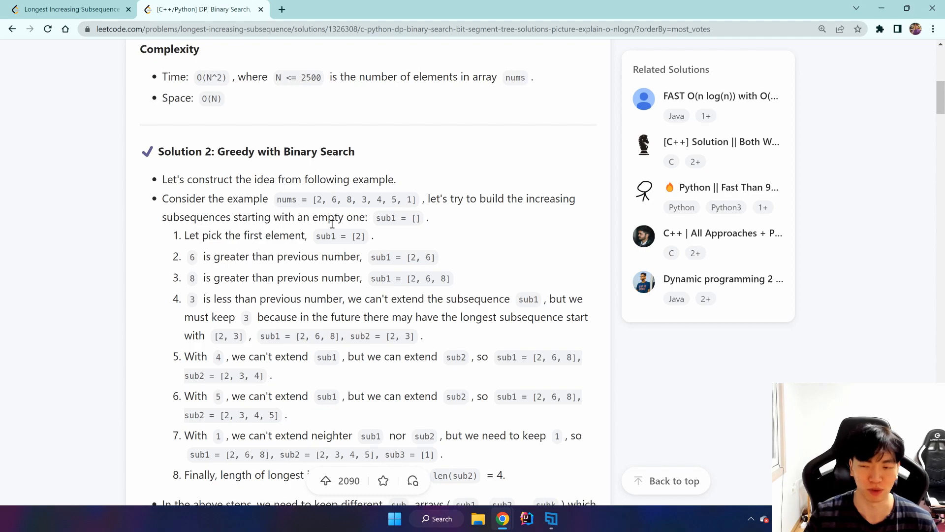
pyautogui.moveTo(221, 154)
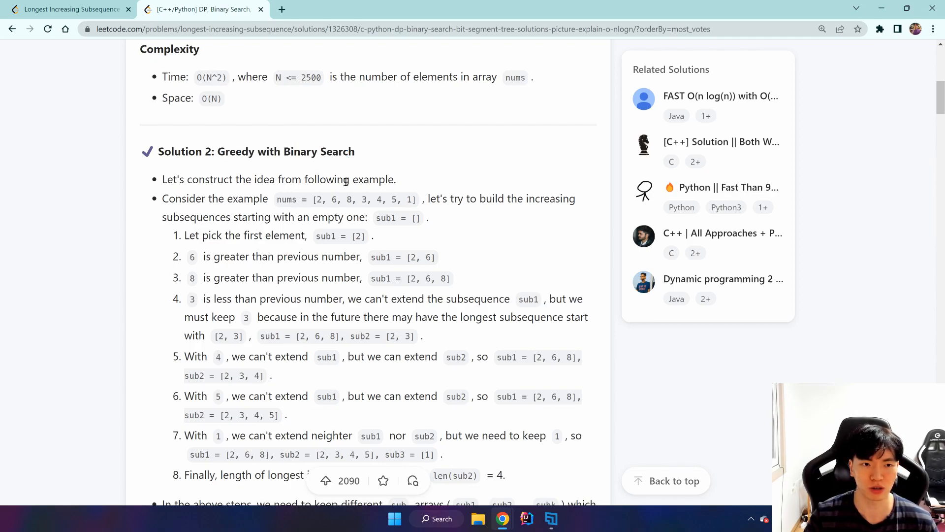
pyautogui.scroll(-3)
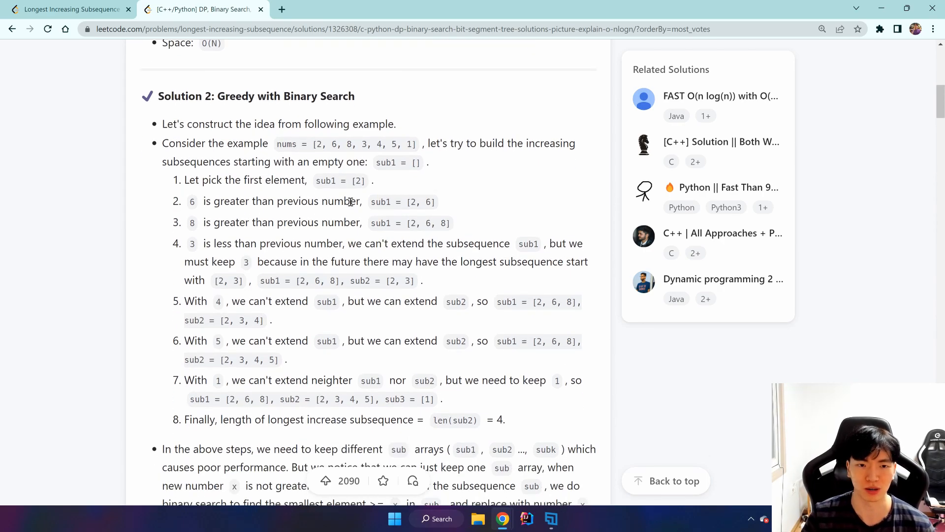
pyautogui.press('ctrl+plus')
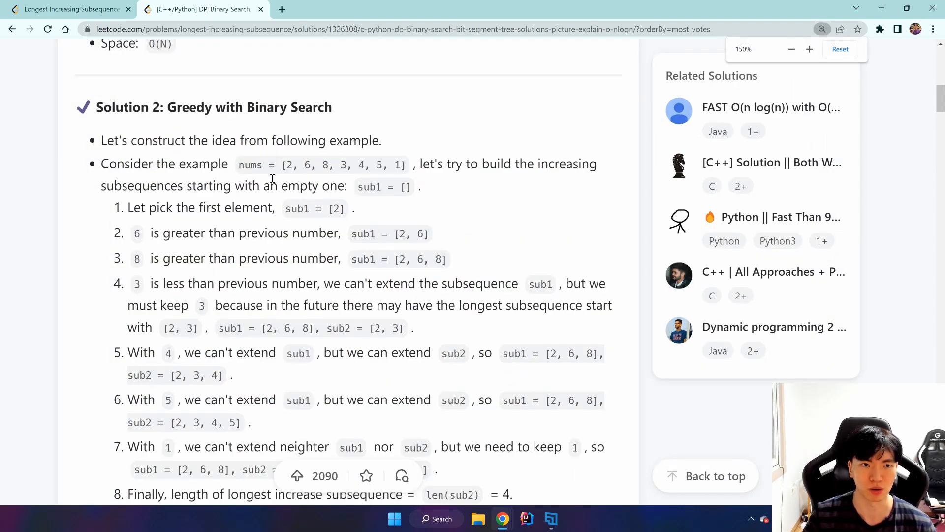
pyautogui.moveTo(284, 164); pyautogui.dragTo(407, 164)
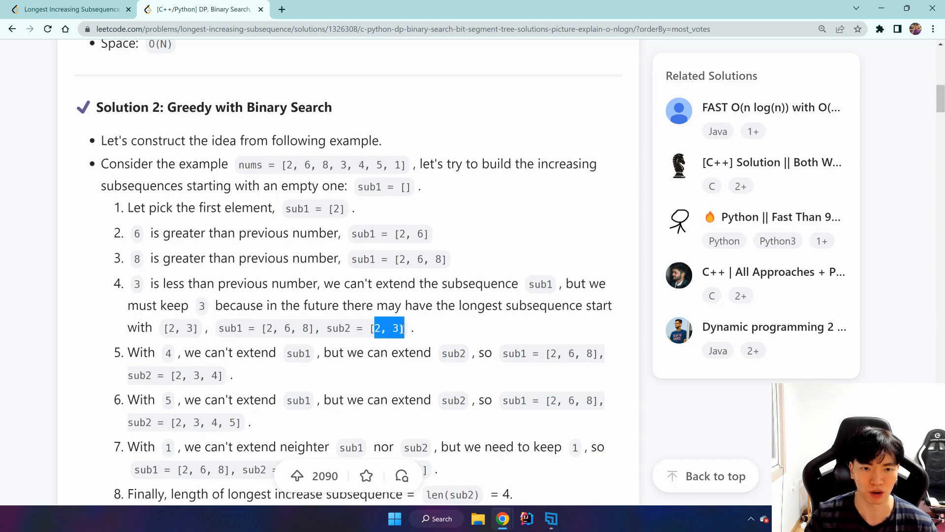
pyautogui.scroll(-3)
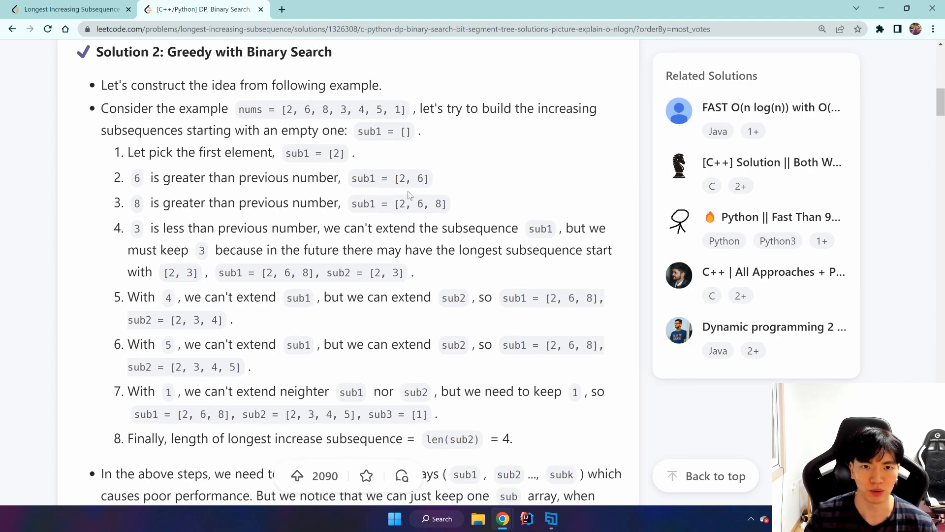
pyautogui.moveTo(442, 202)
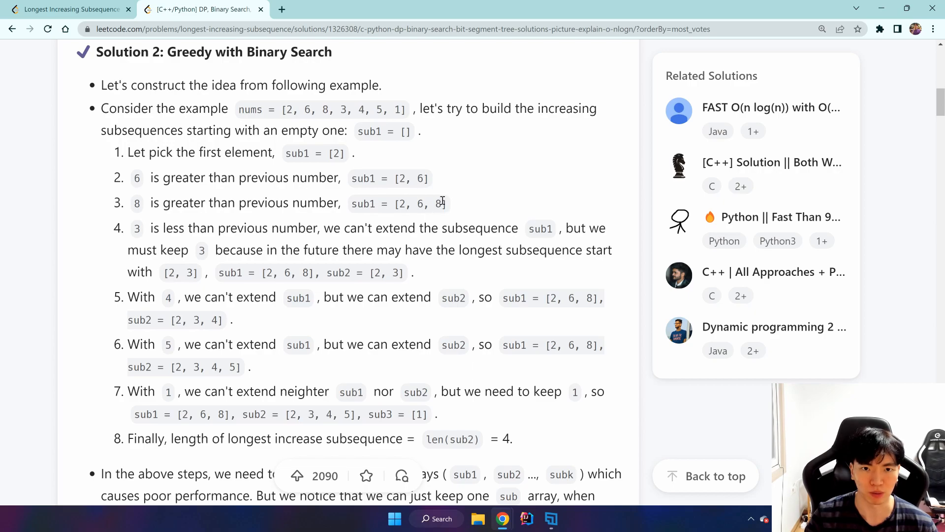
pyautogui.doubleClick(438, 203)
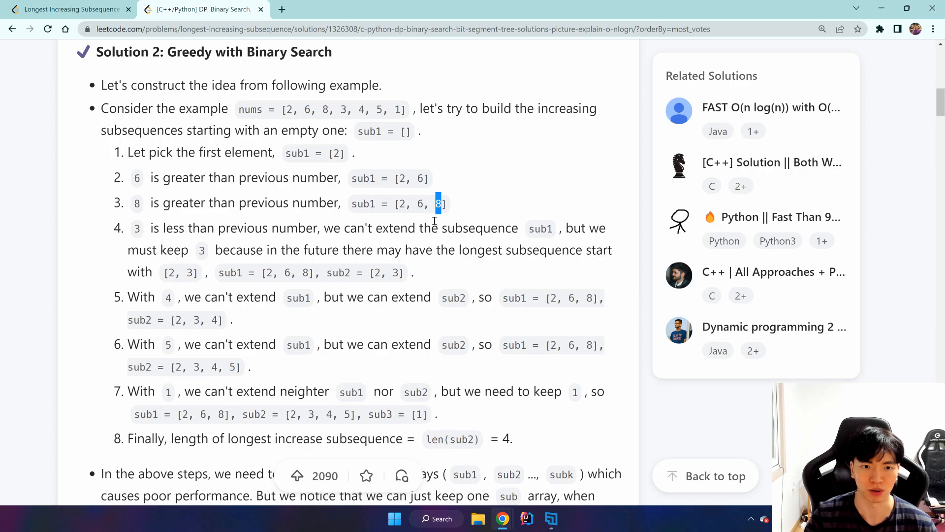
pyautogui.moveTo(457, 198)
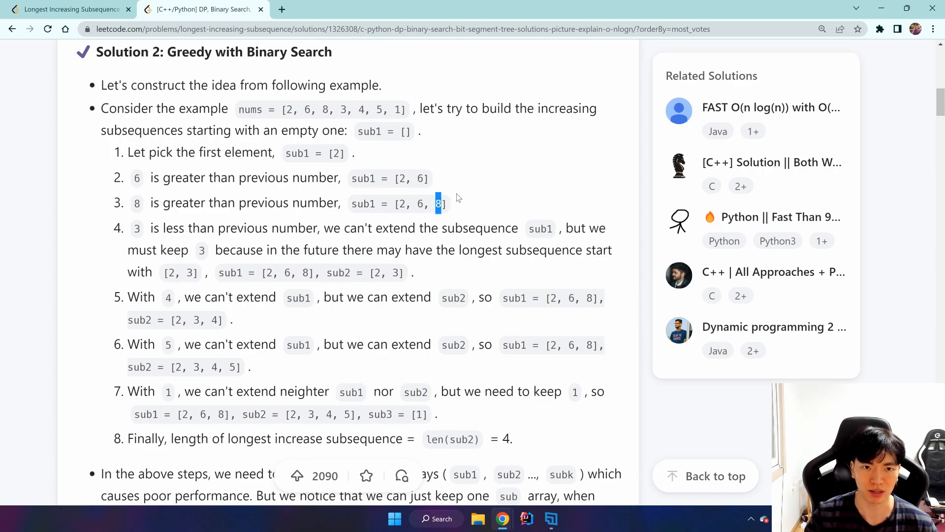
pyautogui.moveTo(386, 284)
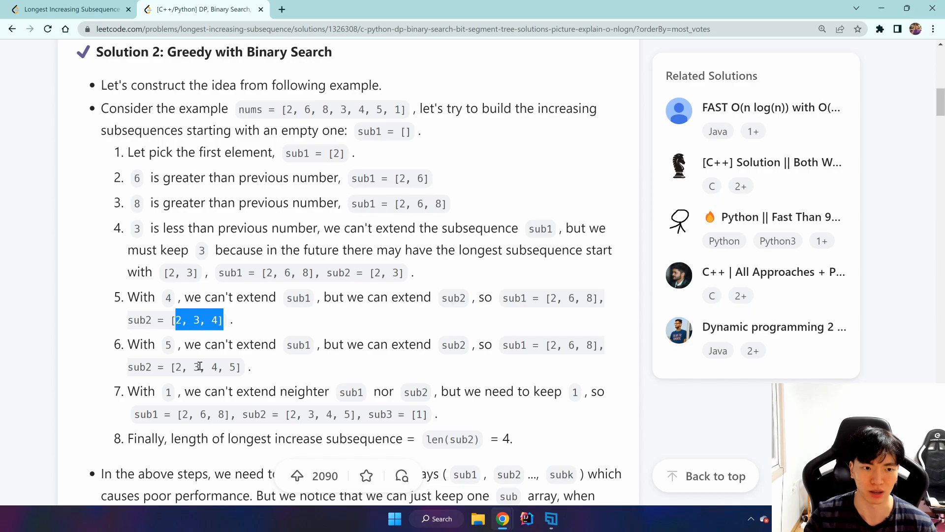
pyautogui.scroll(-3)
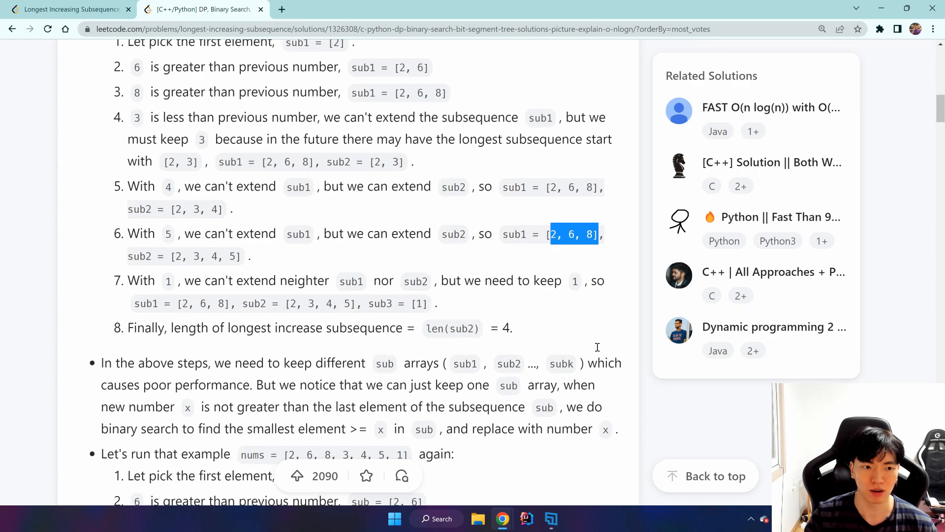
pyautogui.scroll(-3)
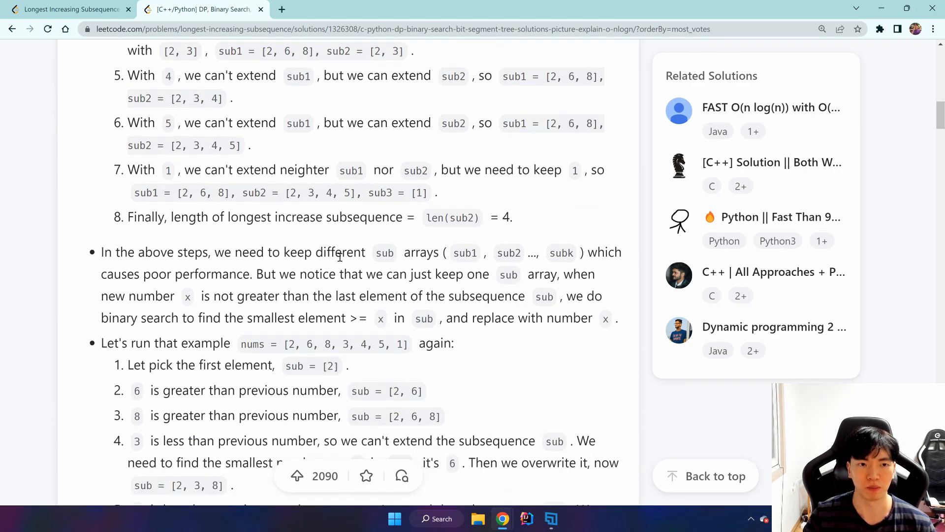
pyautogui.moveTo(373, 252); pyautogui.dragTo(446, 252)
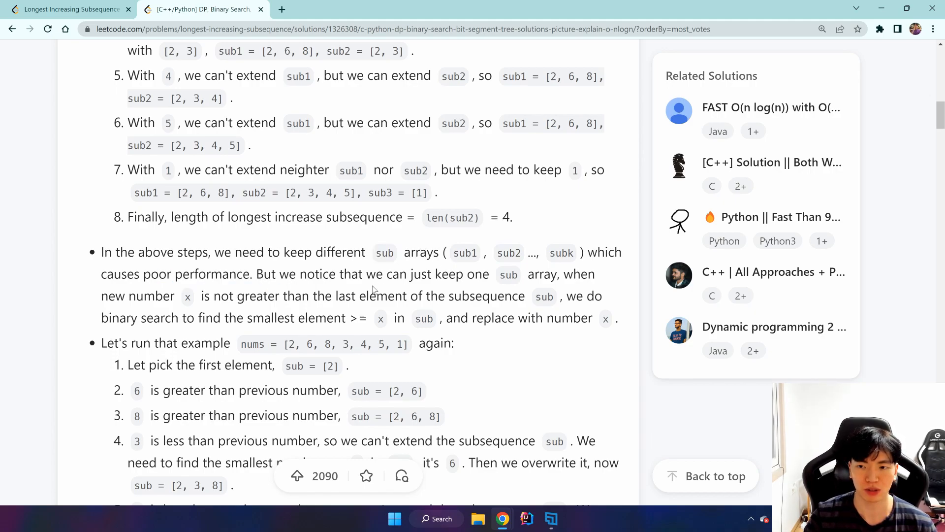
pyautogui.scroll(-3)
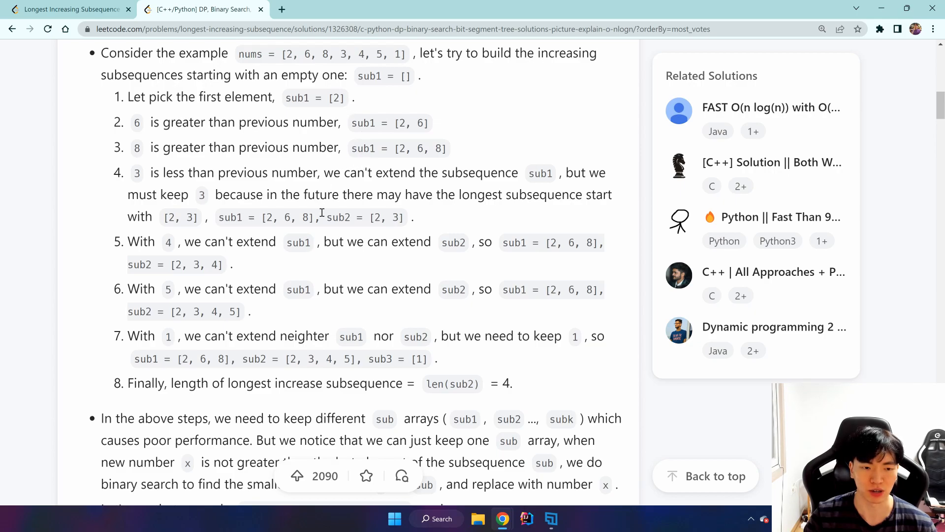
pyautogui.scroll(-3)
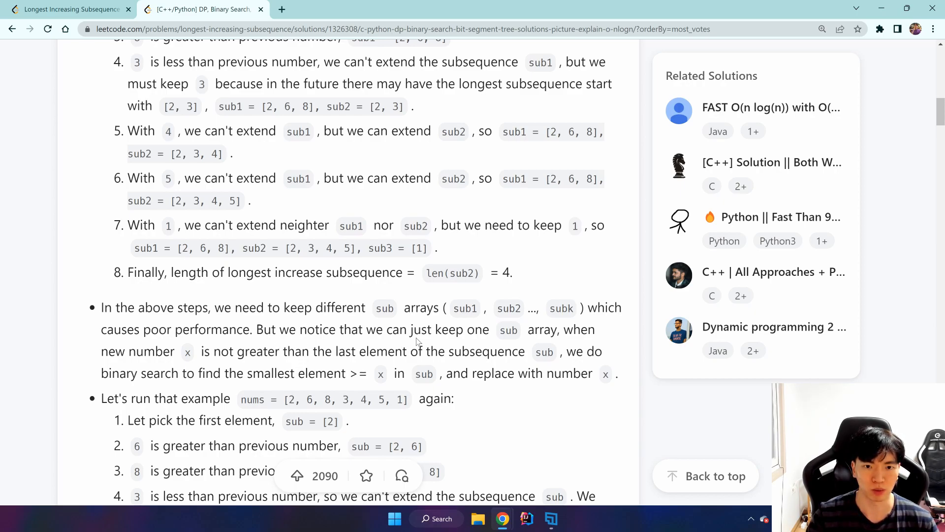
pyautogui.moveTo(467, 329); pyautogui.dragTo(557, 330)
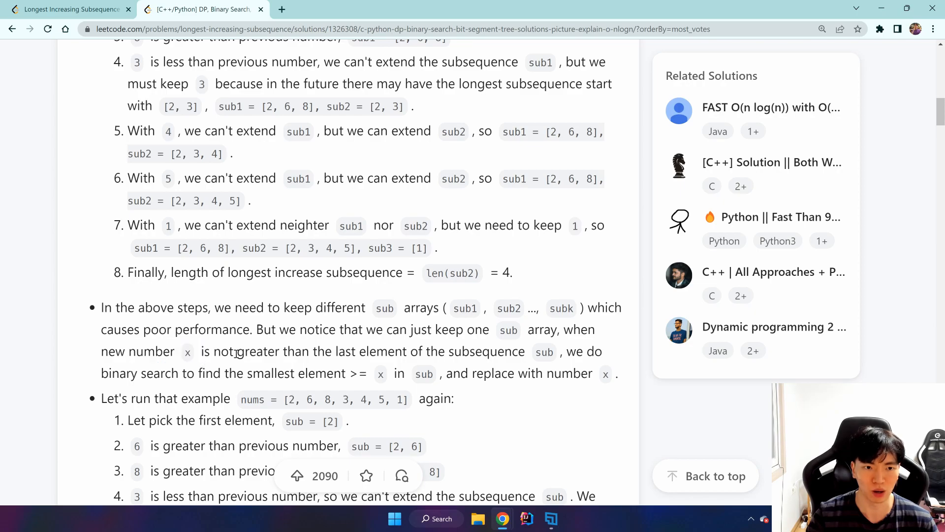
pyautogui.moveTo(221, 352); pyautogui.dragTo(402, 351)
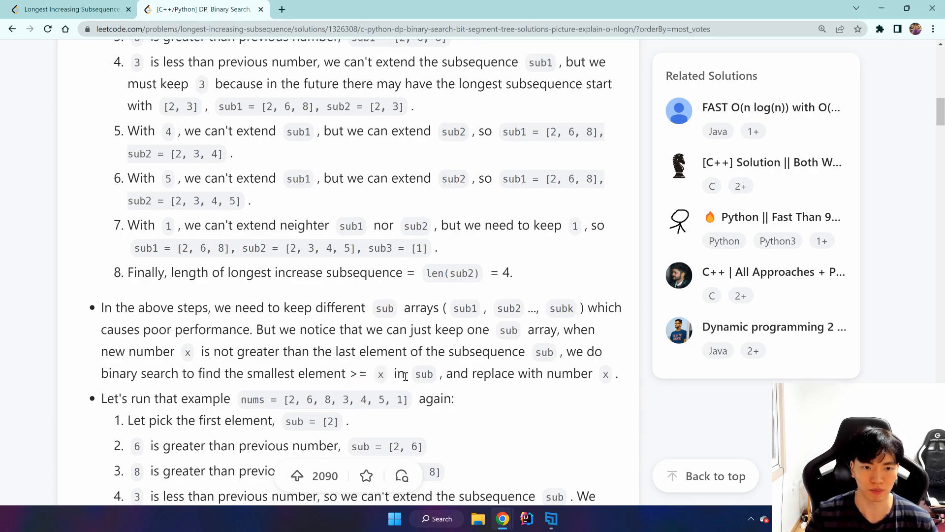
pyautogui.scroll(-3)
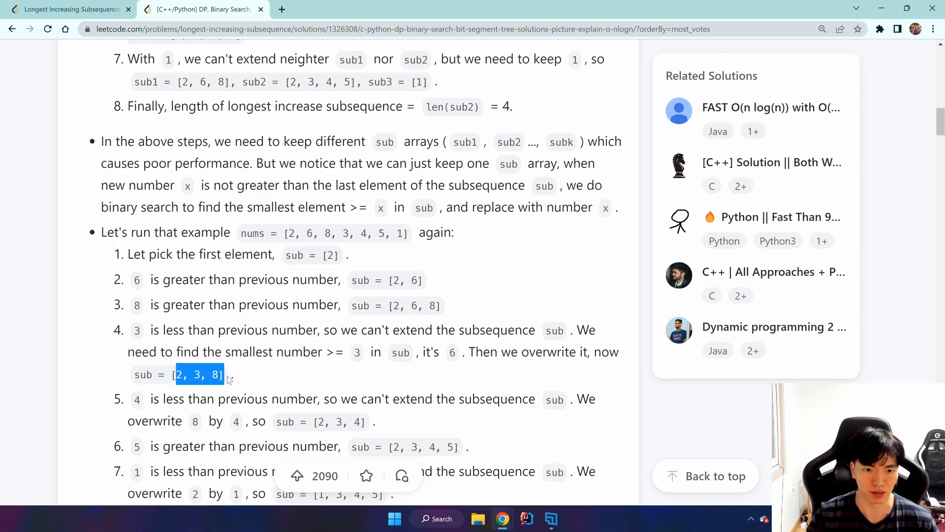
# Mark step 5's sub = [2, 3, 4] in the single-sub rerun and scroll past its diagram
pyautogui.scroll(-3)
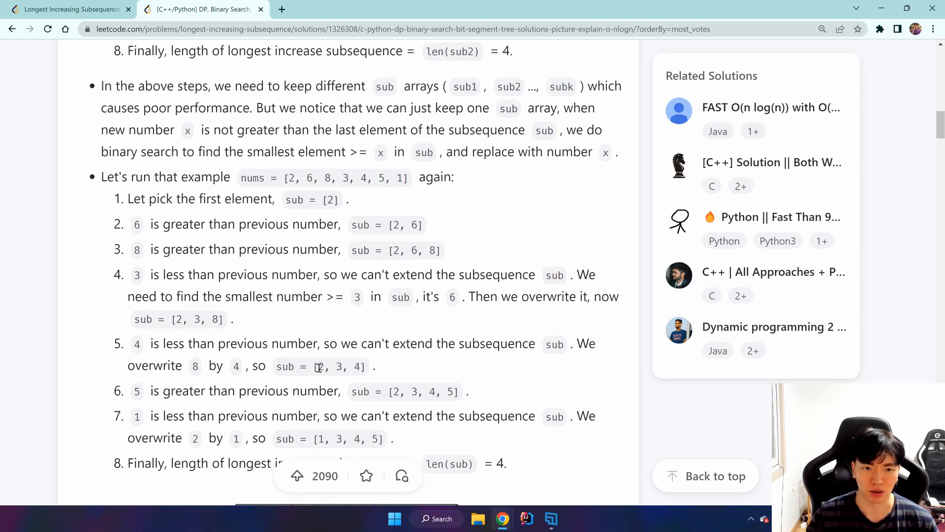
pyautogui.moveTo(317, 366); pyautogui.dragTo(365, 365)
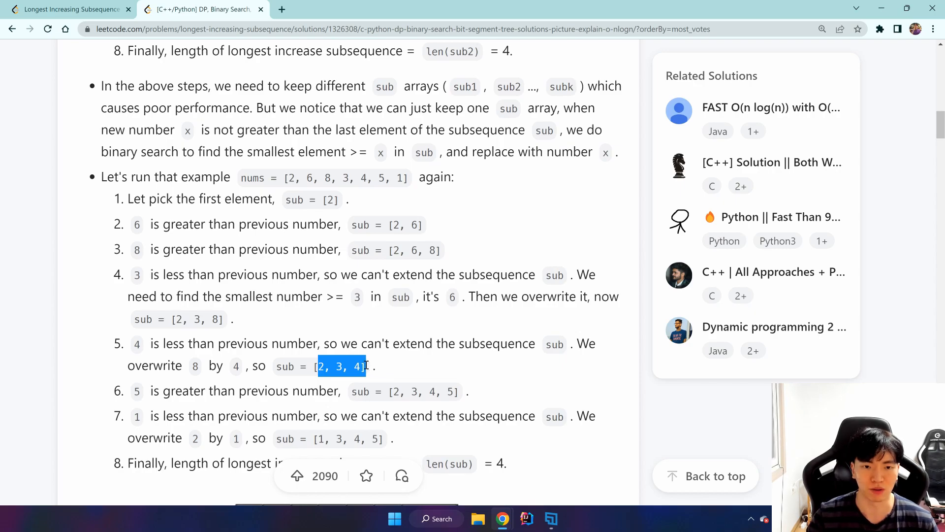
pyautogui.scroll(-3)
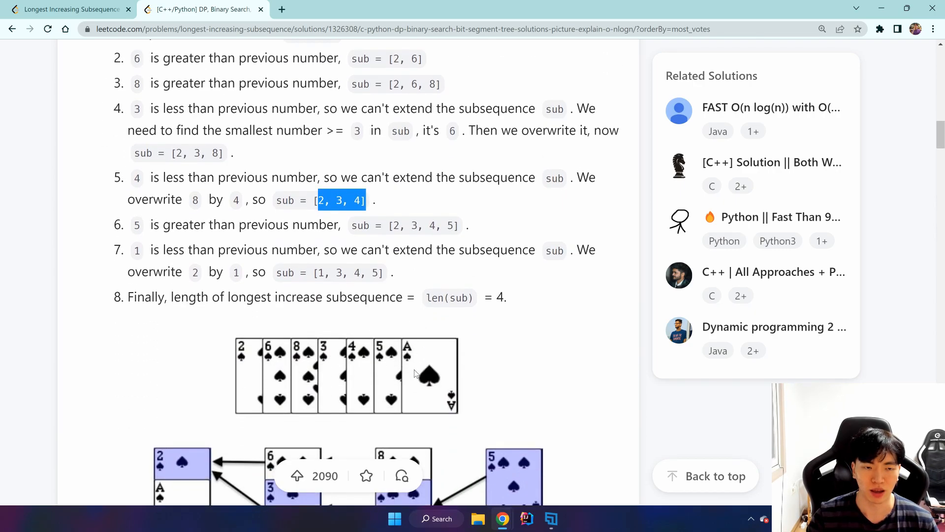
pyautogui.scroll(-3)
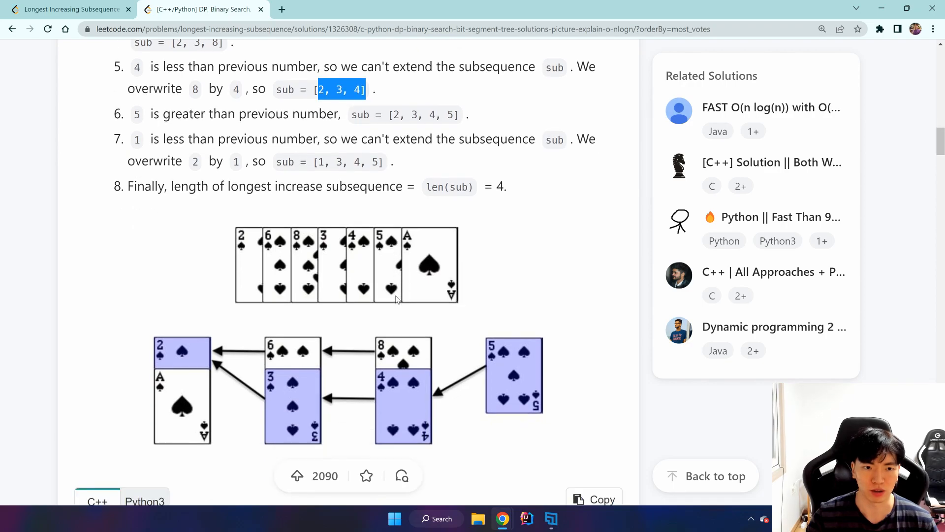
pyautogui.moveTo(320, 398)
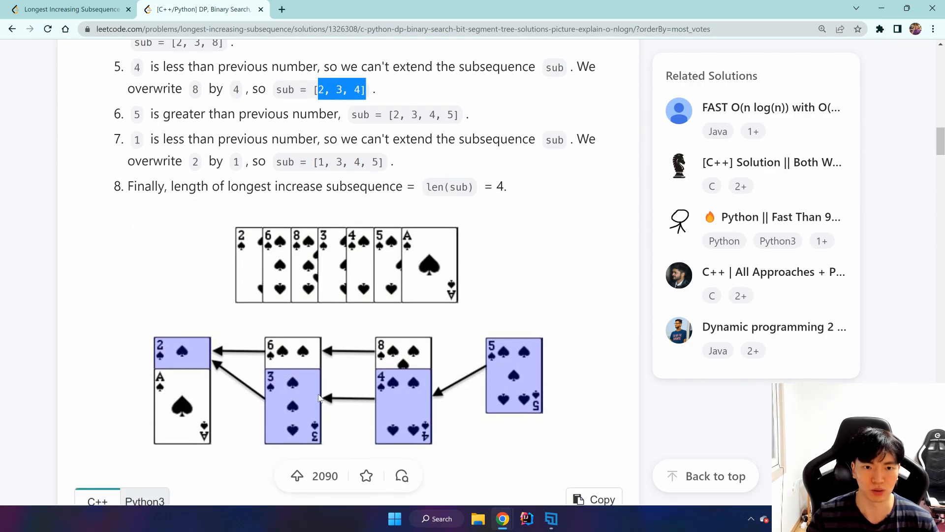
pyautogui.scroll(-3)
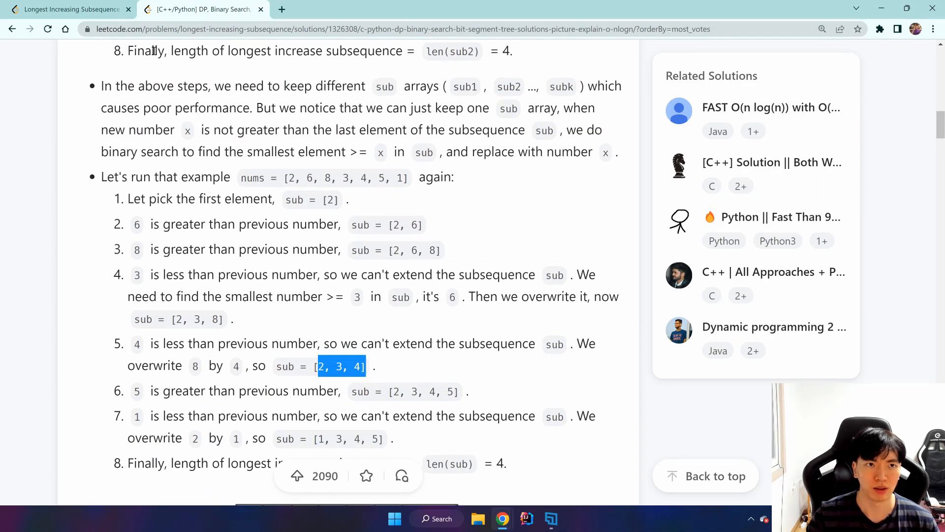
# Recheck step 2's sub = [2, 6] in the write-up, then return to the problem editor
pyautogui.click(69, 9)
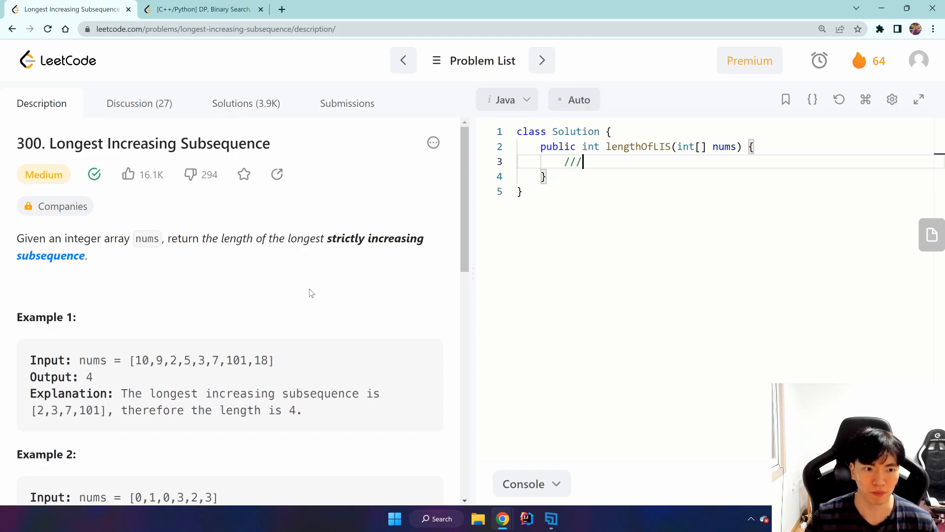
pyautogui.scroll(-3)
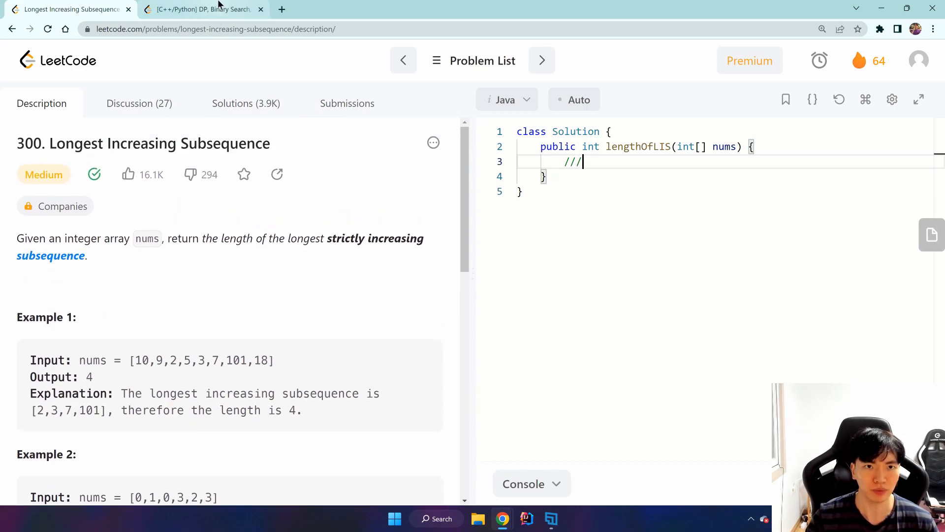
pyautogui.click(202, 8)
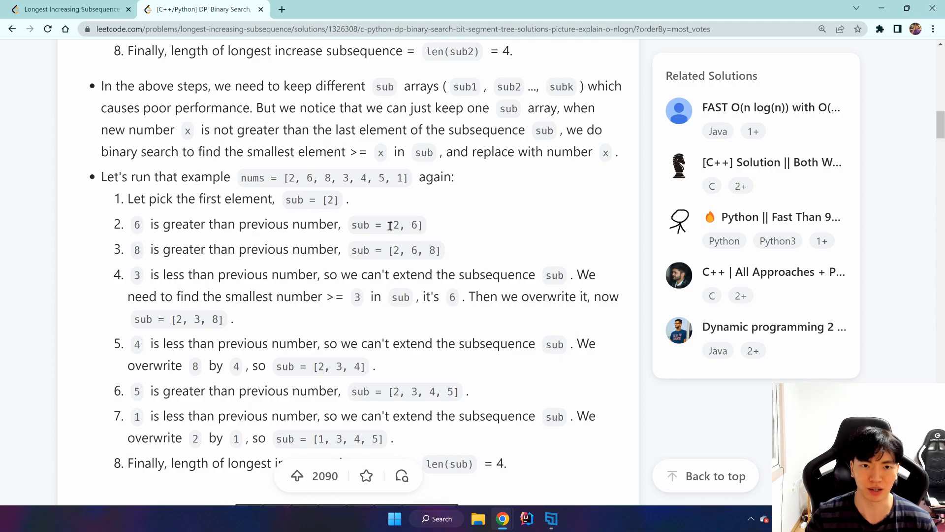
pyautogui.doubleClick(405, 224)
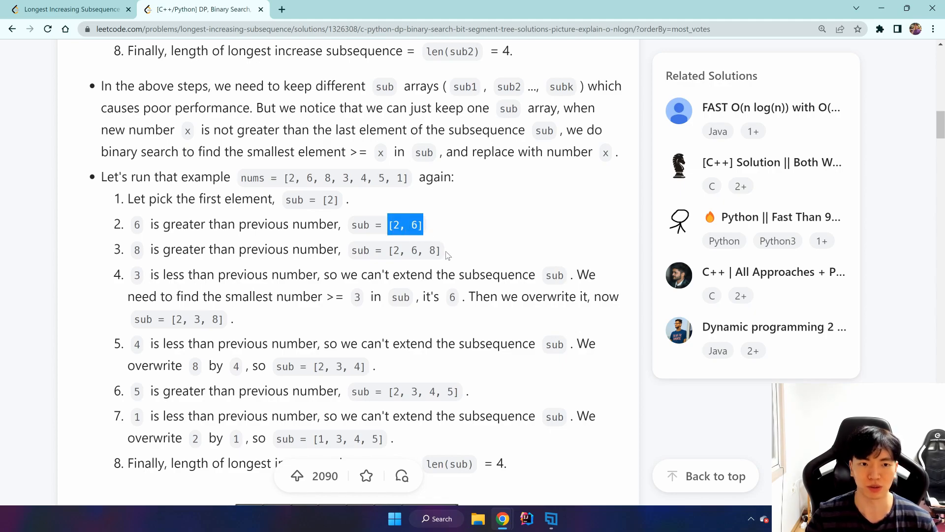
pyautogui.moveTo(392, 230)
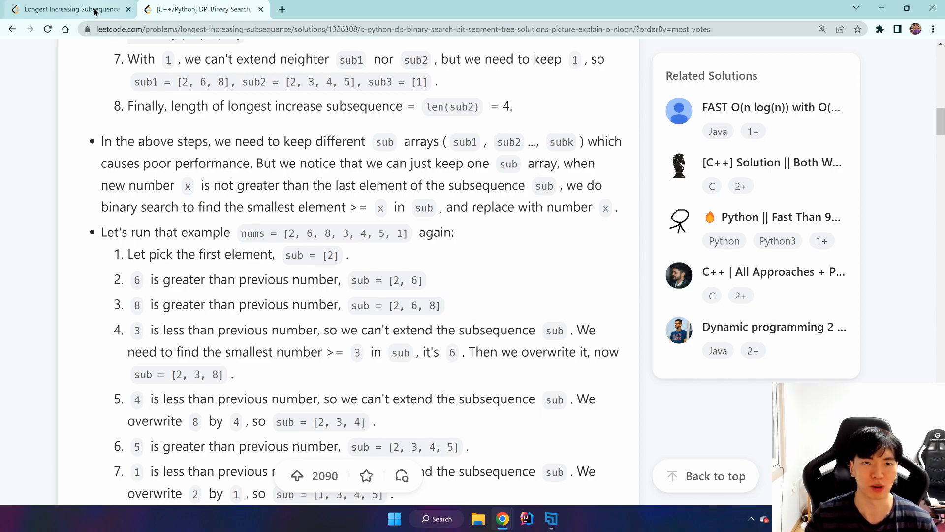
pyautogui.click(67, 9)
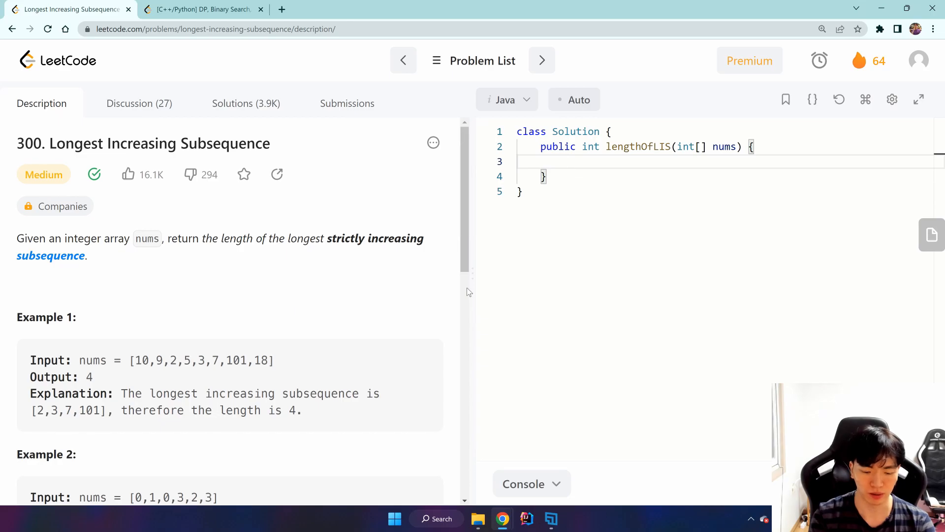
# Declare int[] hola = new int[nums.length]; at the top of lengthOfLIS
pyautogui.write('int[]')
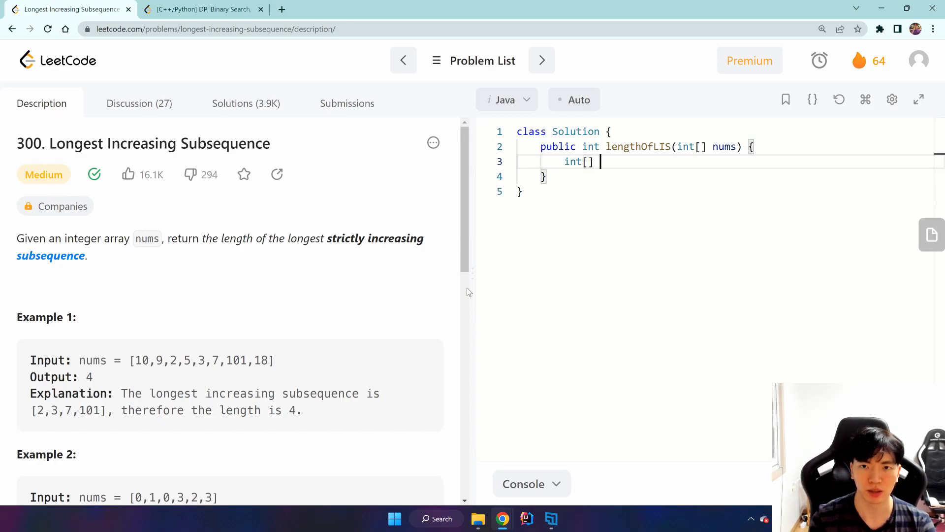
pyautogui.write('hola =')
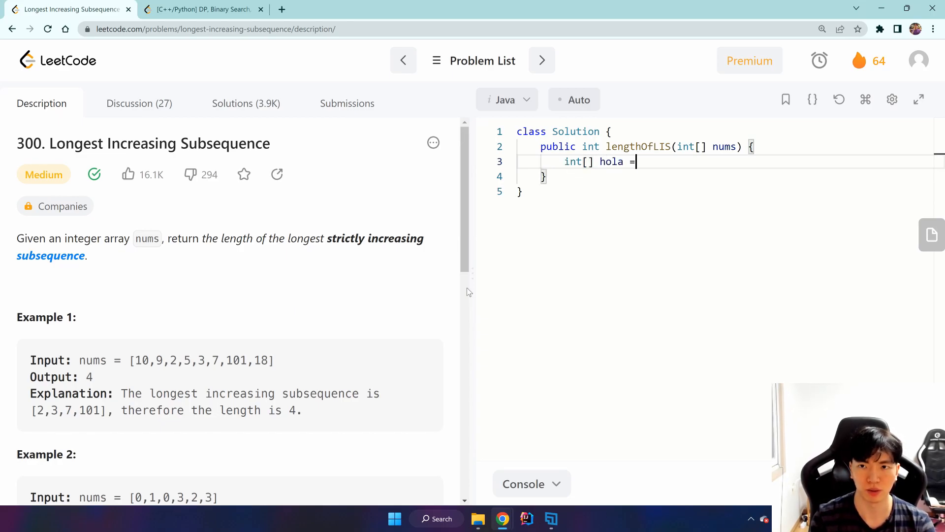
pyautogui.write('new int[]')
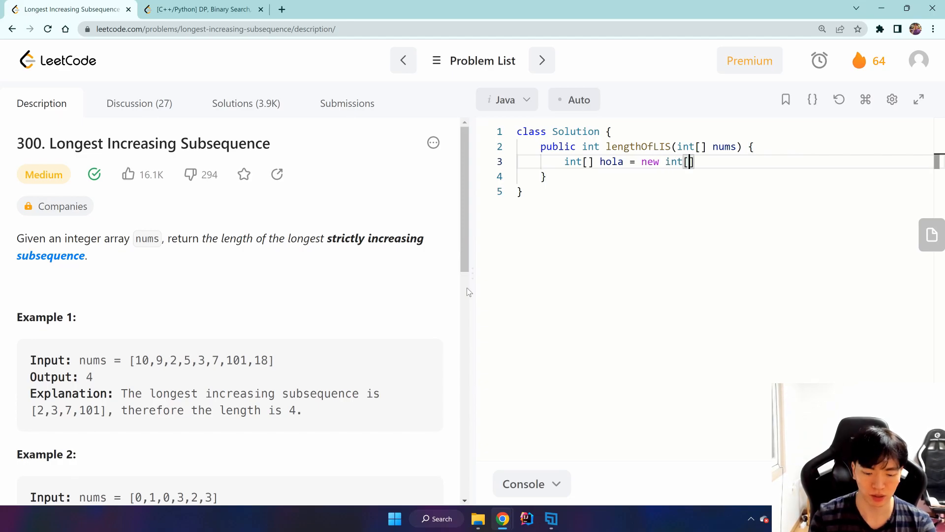
pyautogui.write('nums.length')
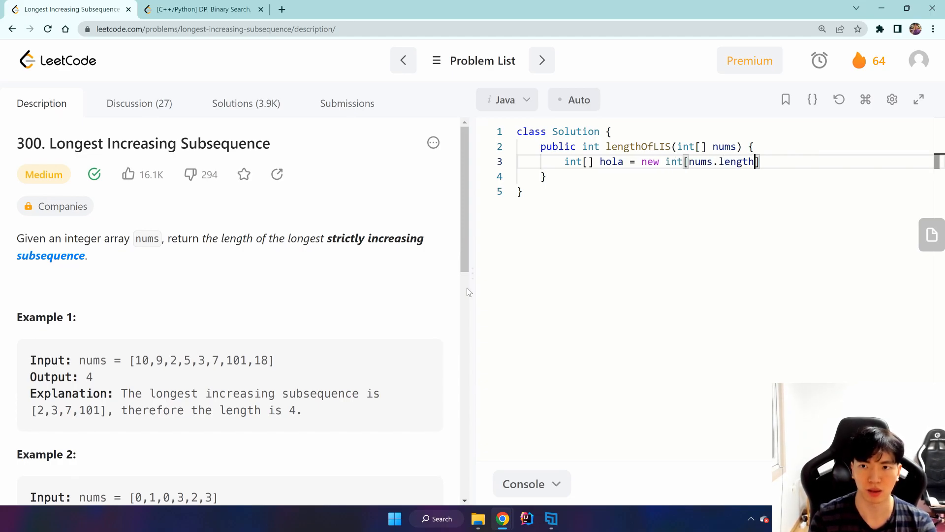
pyautogui.write('];')
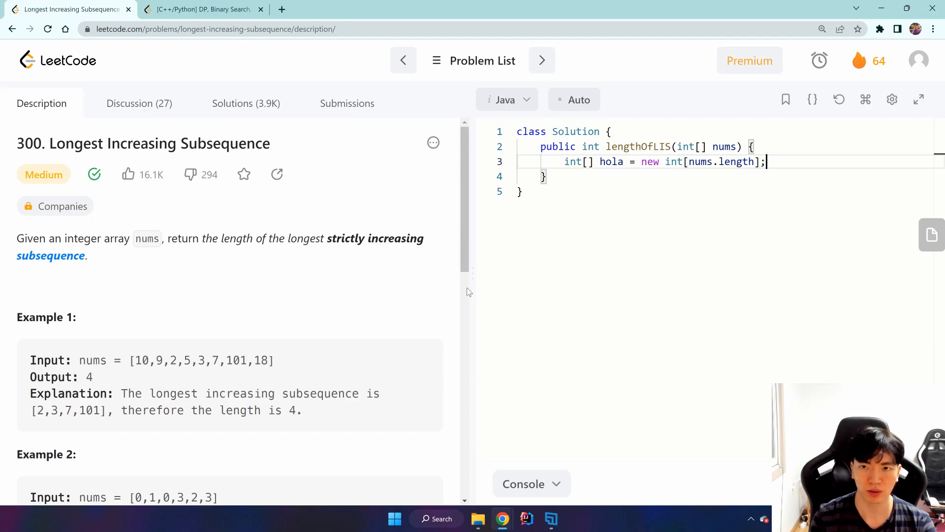
pyautogui.press('Enter')
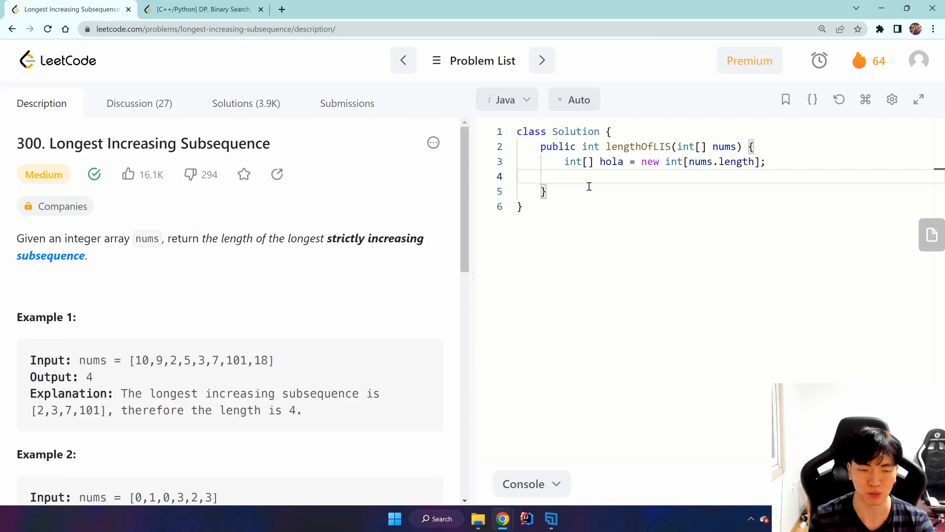
# Add int size=0; and open a for-each loop over nums
pyautogui.write('int siz')
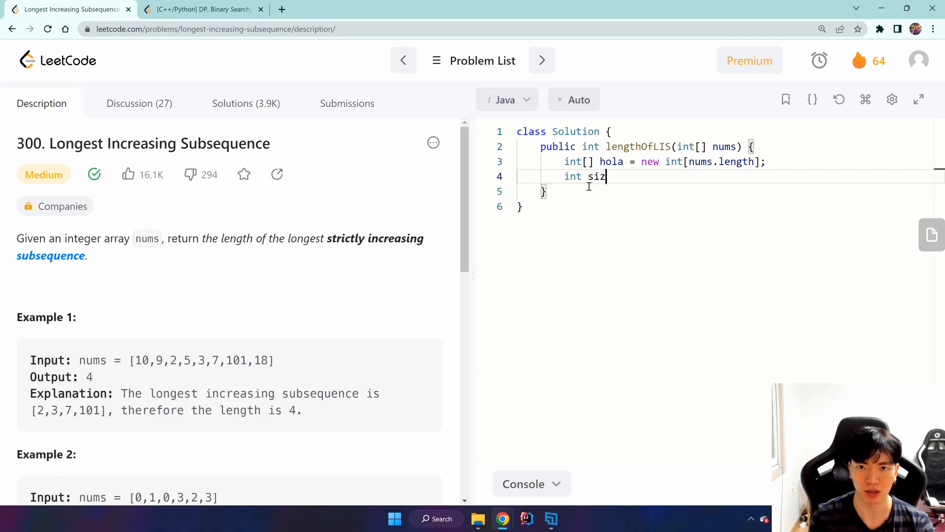
pyautogui.write('e=0;')
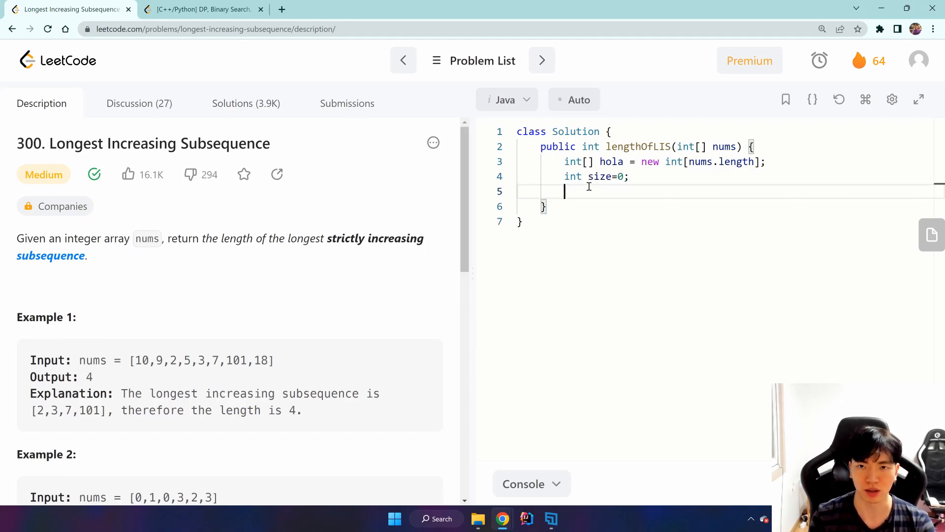
pyautogui.write('for(int num:nums')
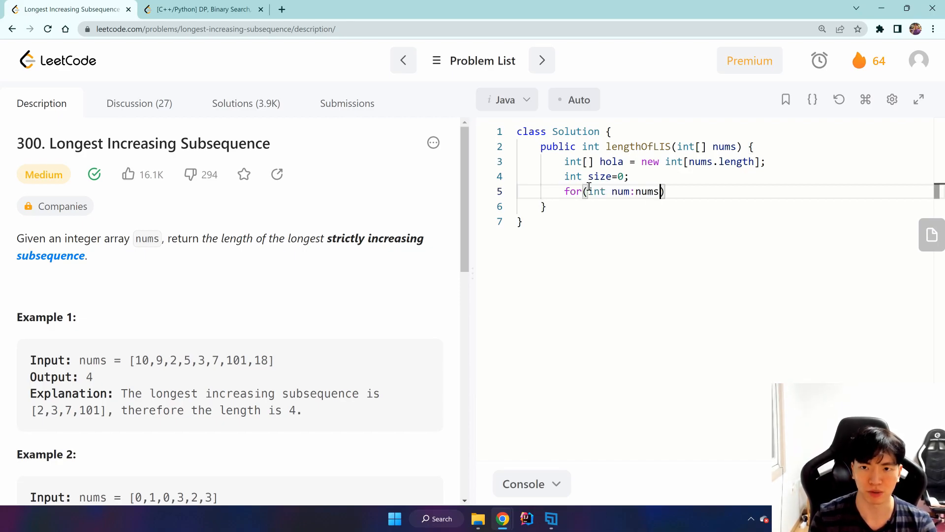
pyautogui.write('{')
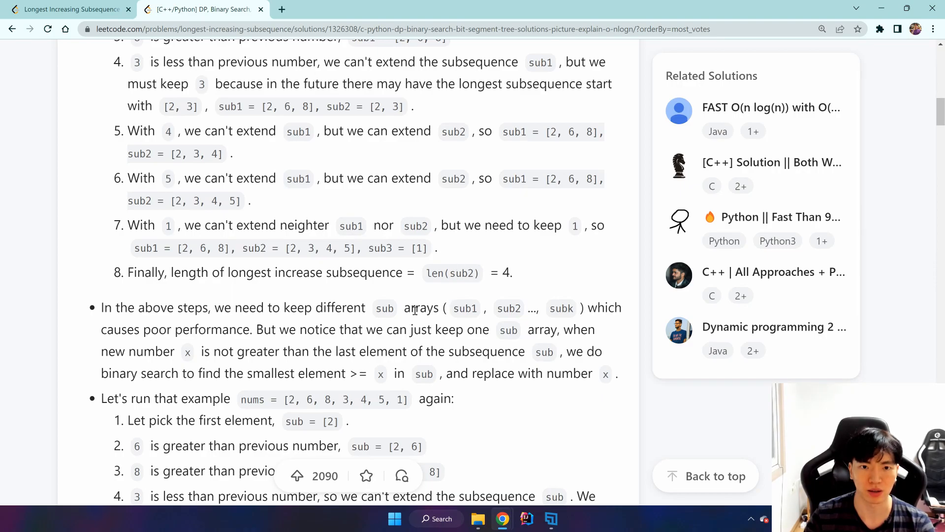
# Highlight the 'smallest element >=' rule, then return to the code editor
pyautogui.moveTo(271, 373); pyautogui.dragTo(367, 373)
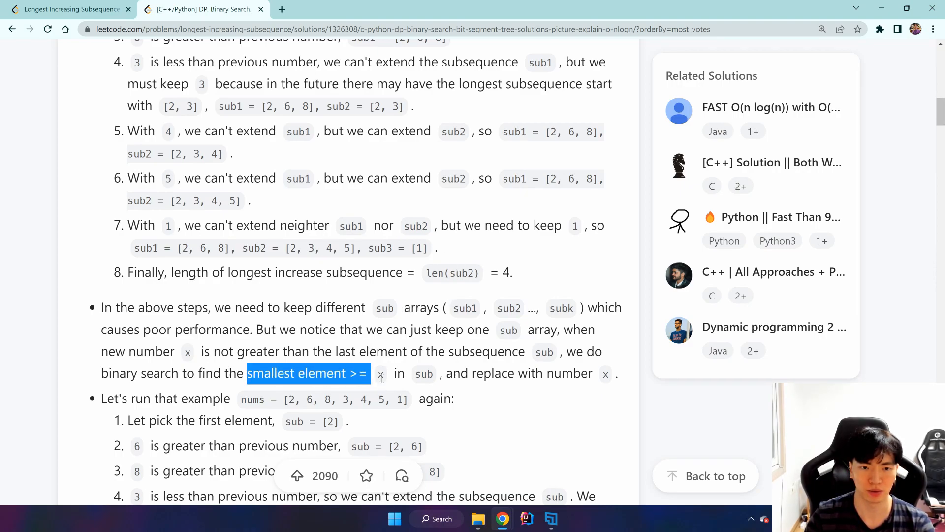
pyautogui.click(70, 9)
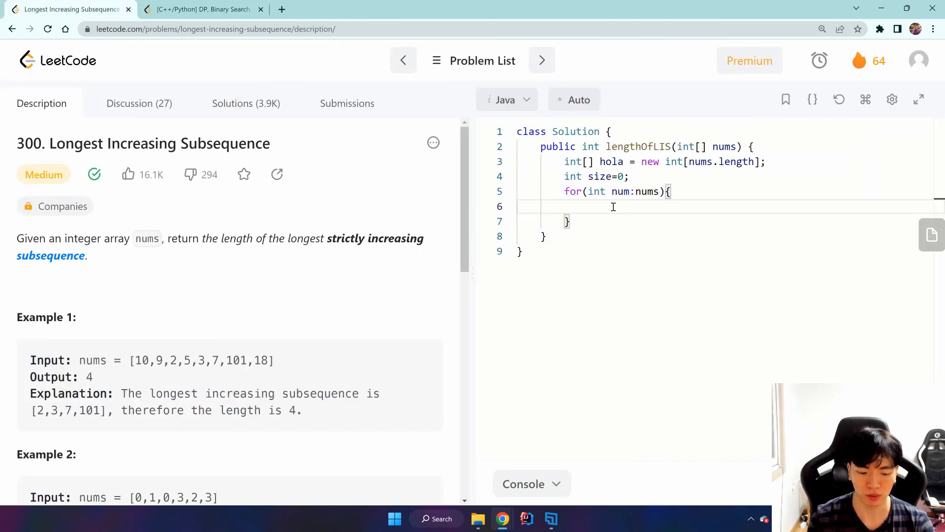
# Write 'int i=0, j=size;' as the first line of the loop body
pyautogui.write('int i=0')
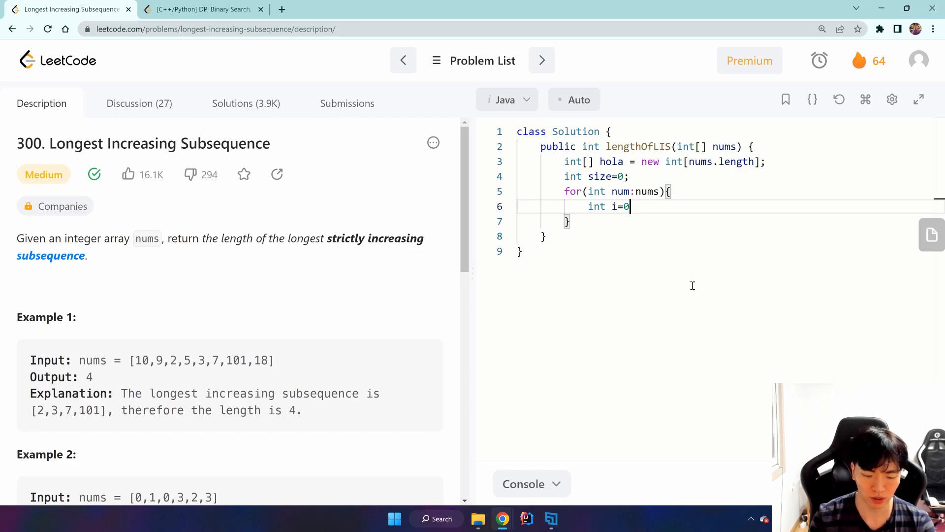
pyautogui.write(', j')
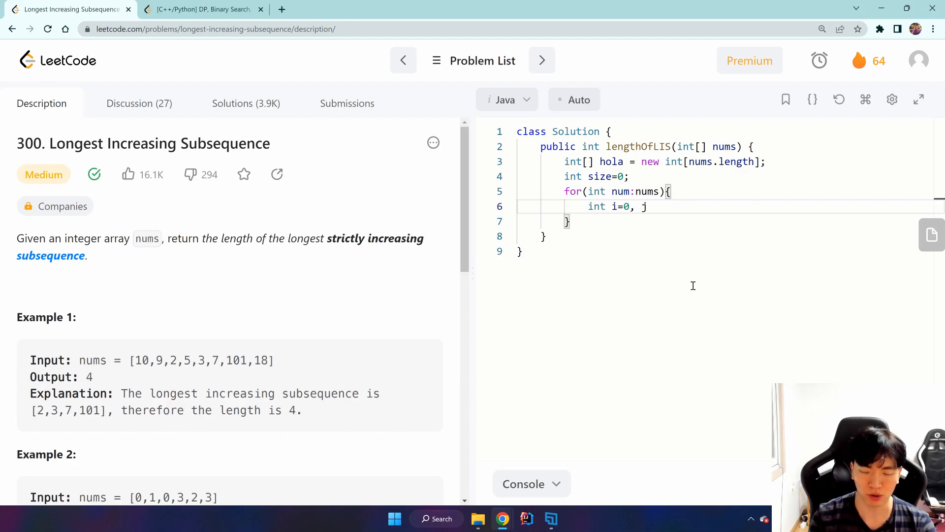
pyautogui.write('=')
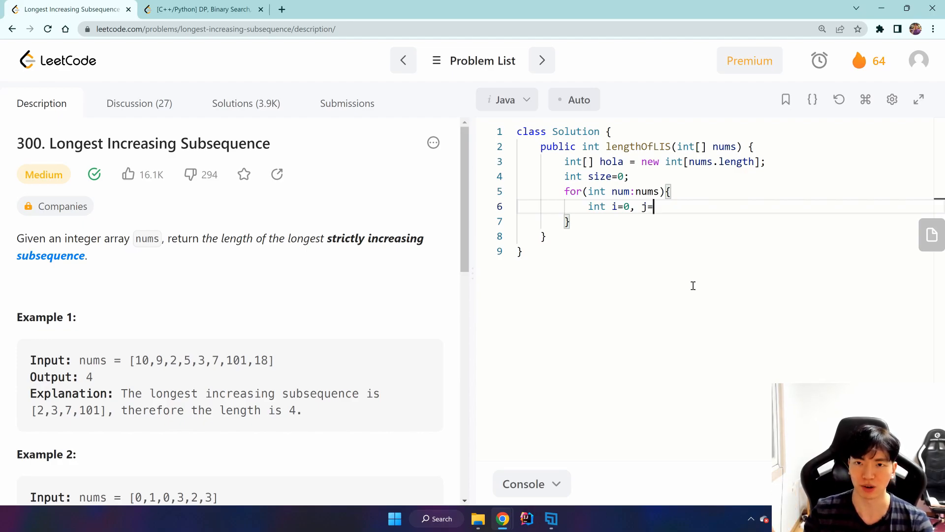
pyautogui.write('nu')
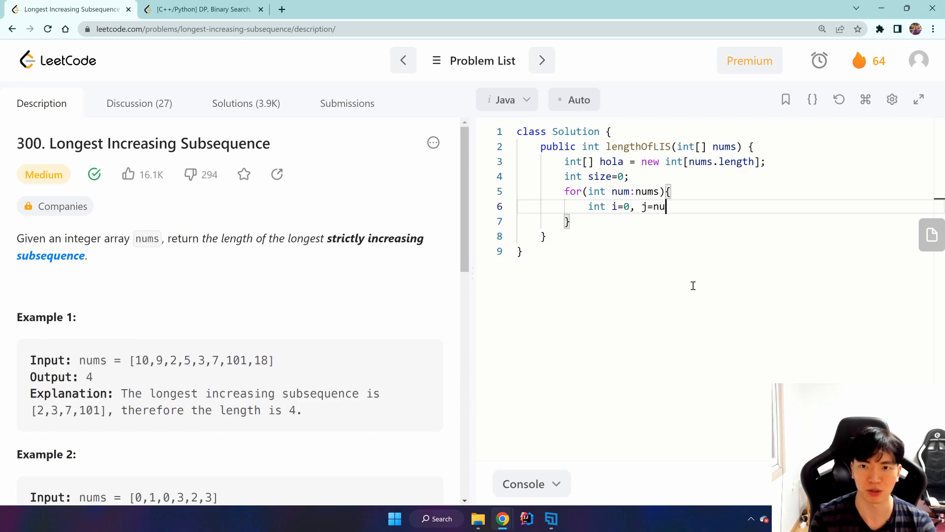
pyautogui.write('ms')
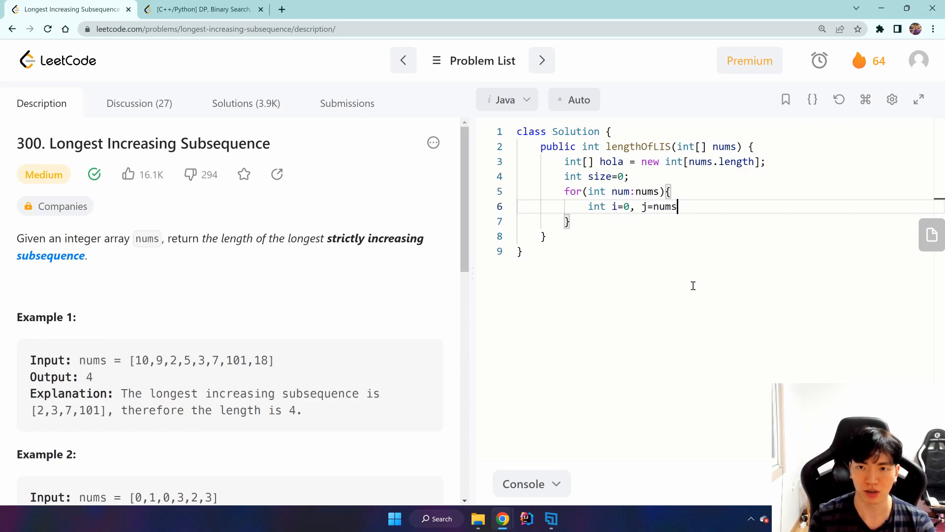
pyautogui.write('size')
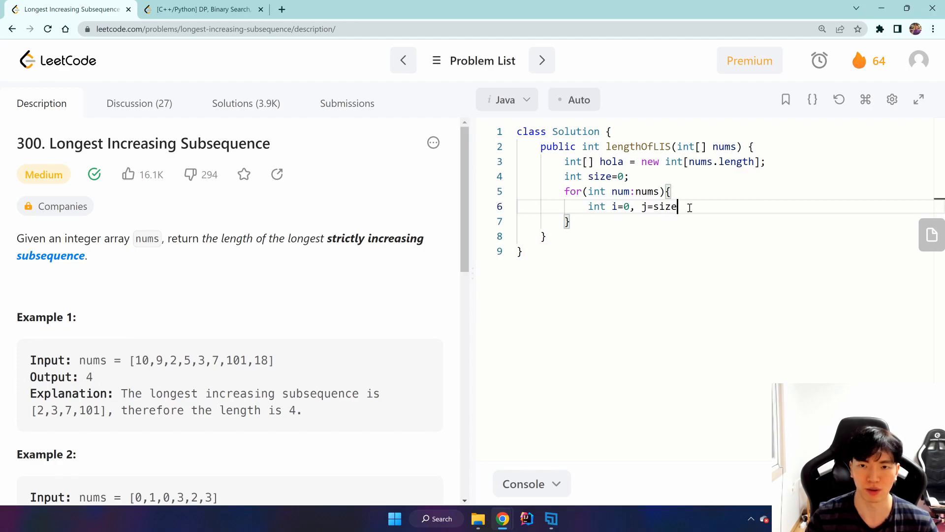
pyautogui.write(';')
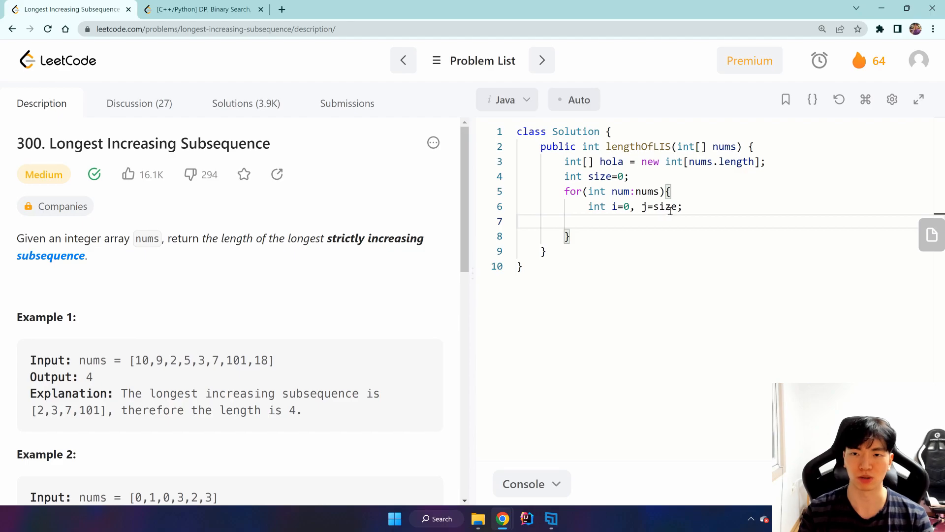
# Add an empty while(i!=j) loop below the bounds
pyautogui.write('wh')
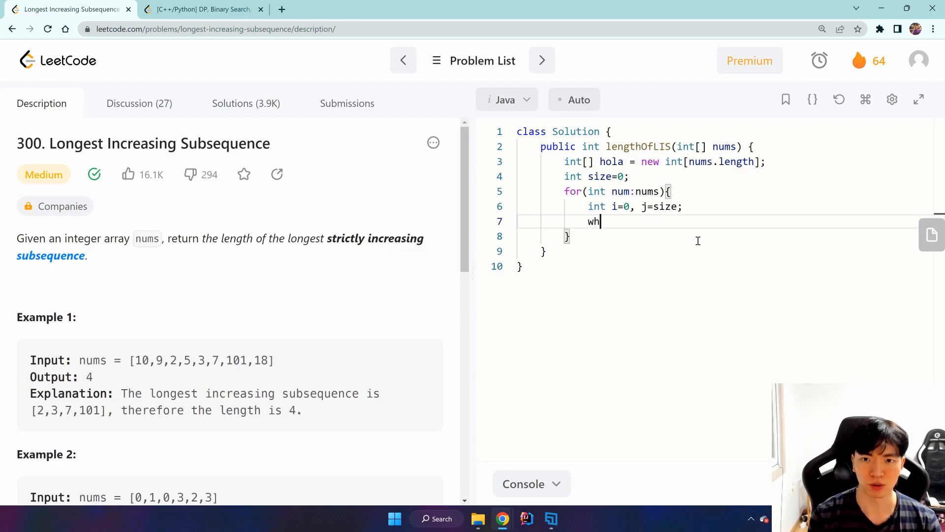
pyautogui.write('ile(i!')
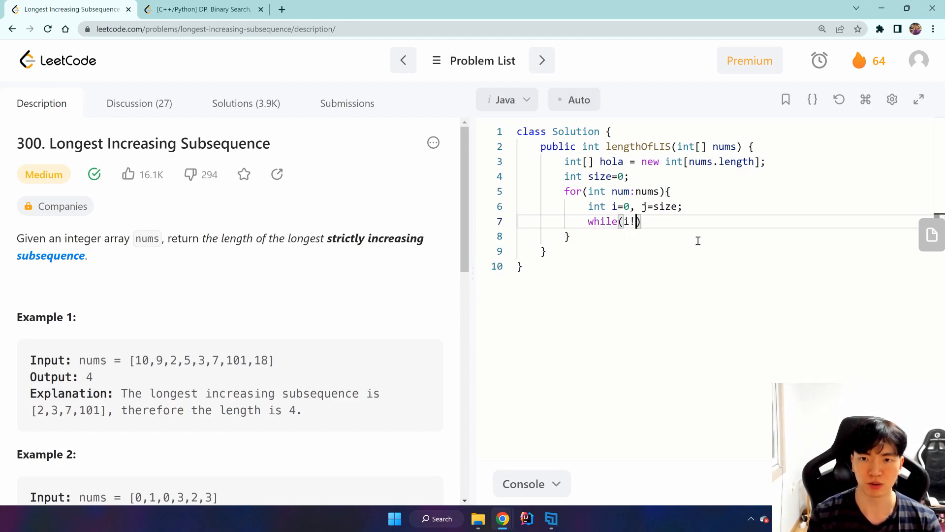
pyautogui.write('j')
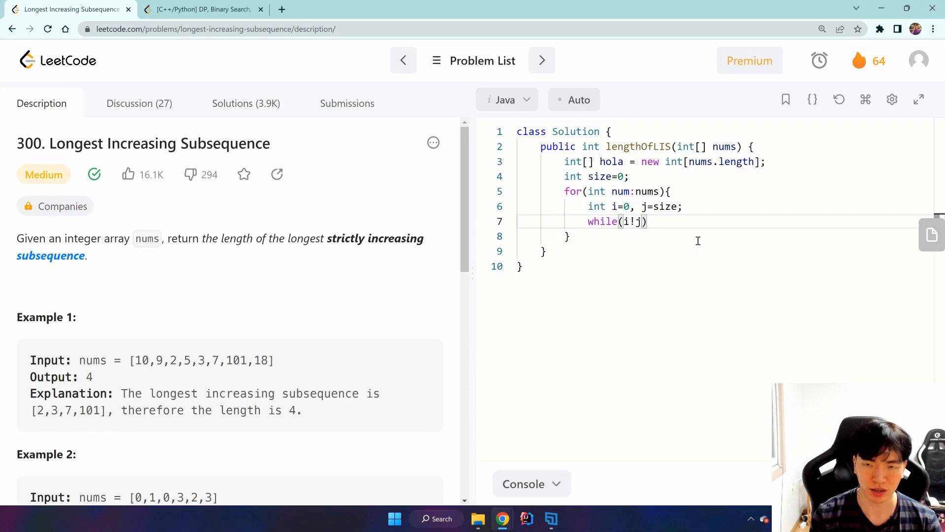
pyautogui.write('=')
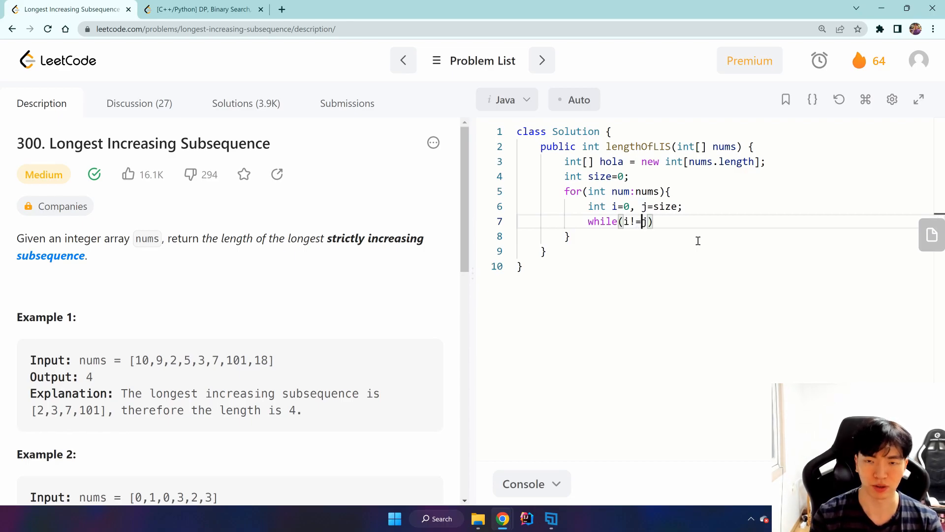
pyautogui.write('{')
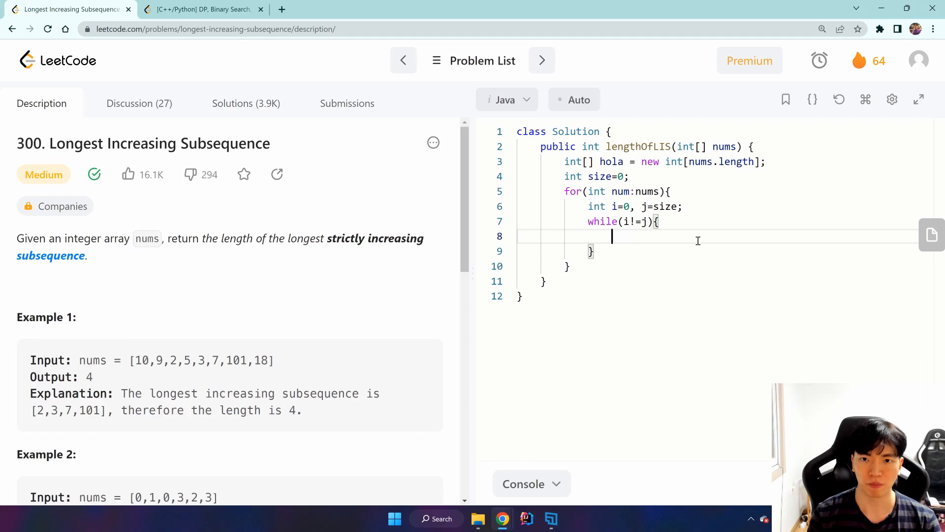
pyautogui.press('enter')
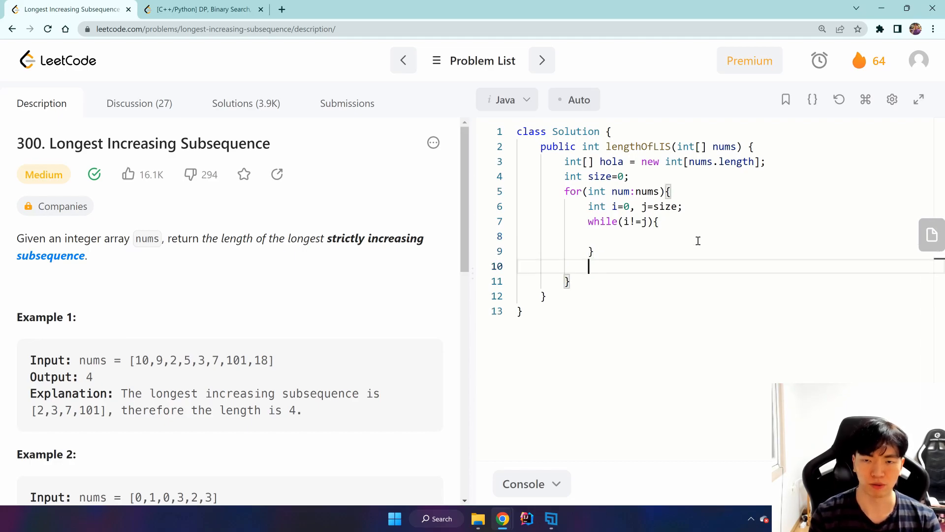
# Add hola[i]=num; and if(i==size) size++;, then begin int mid = i inside the loop
pyautogui.write('hola')
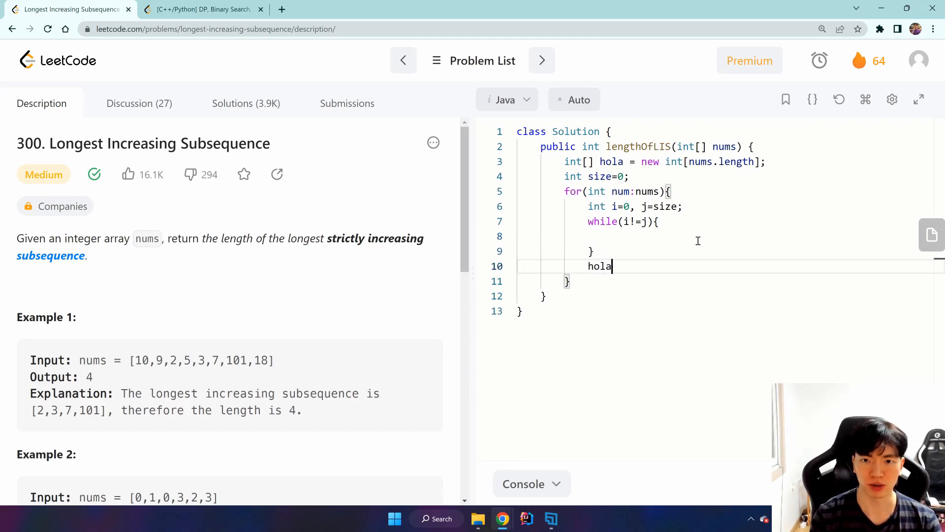
pyautogui.write('[i]')
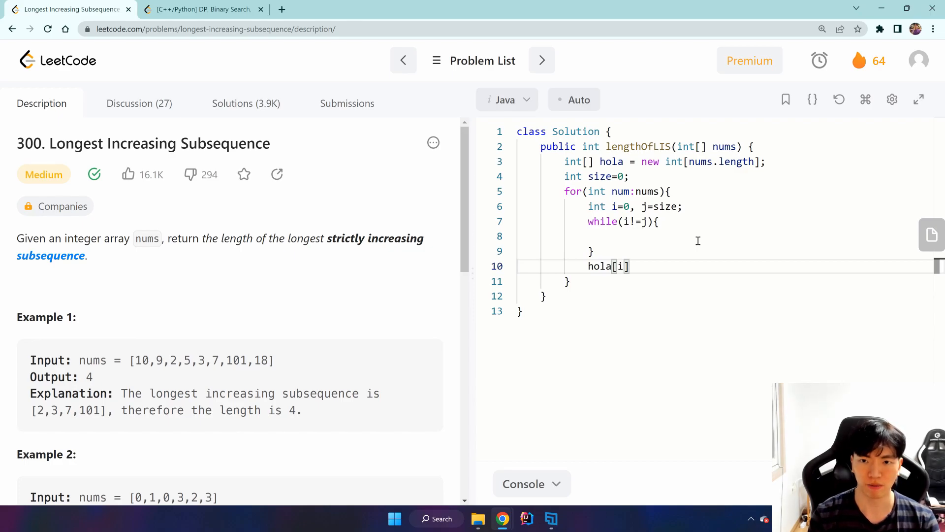
pyautogui.write('=num;')
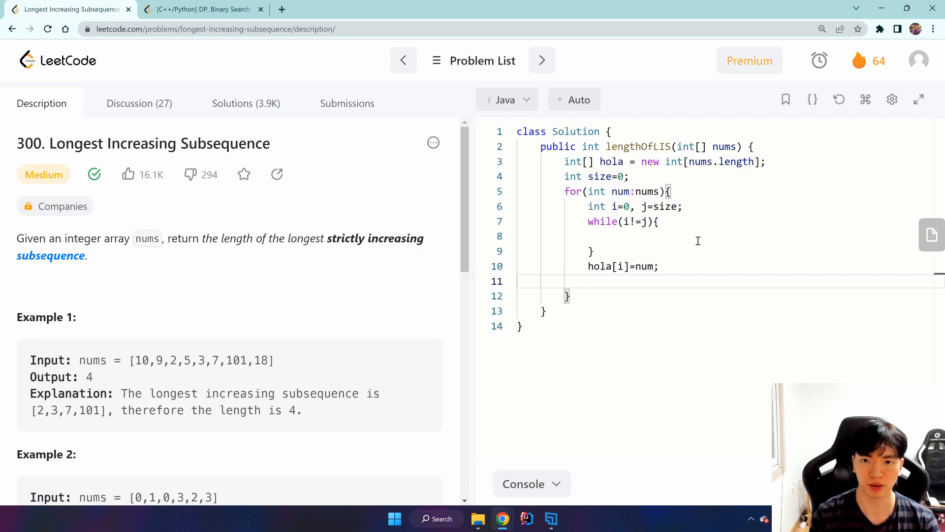
pyautogui.write('if(i)')
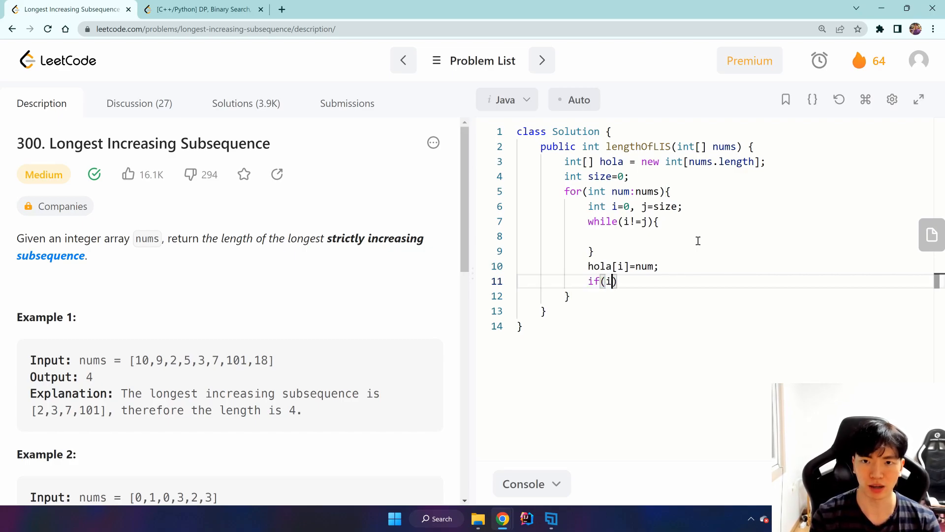
pyautogui.write('==size')
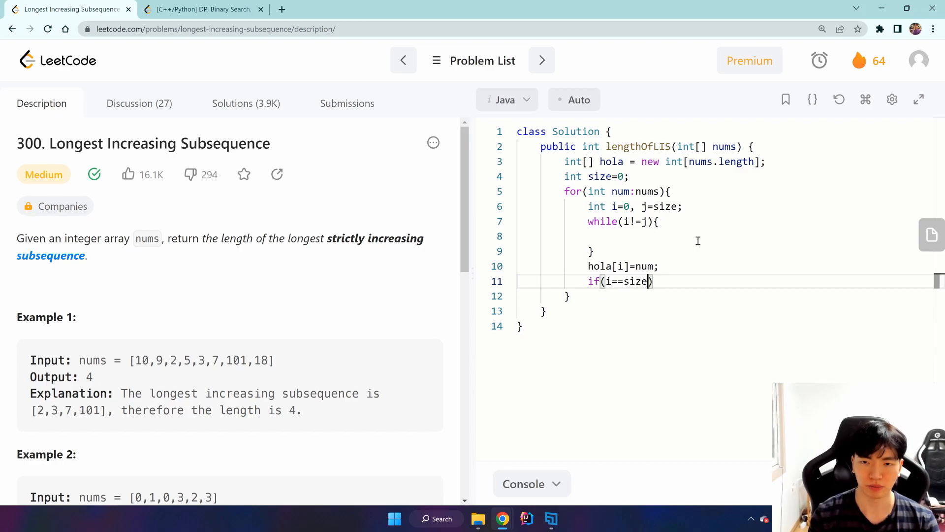
pyautogui.write('size')
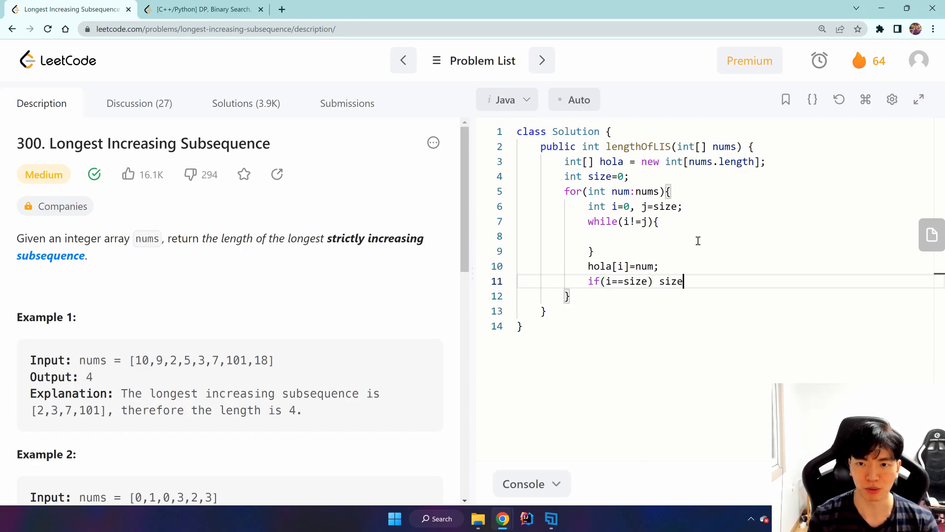
pyautogui.write('++;')
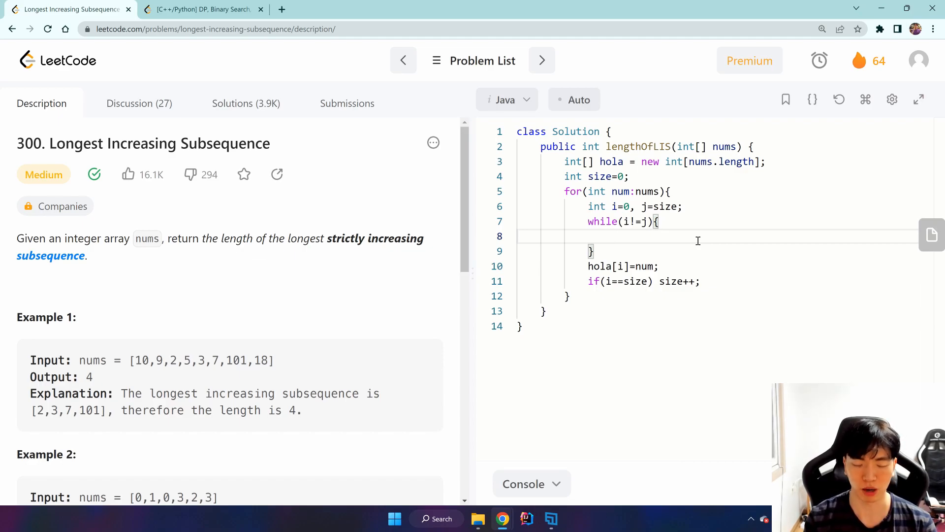
pyautogui.write('int mid = i')
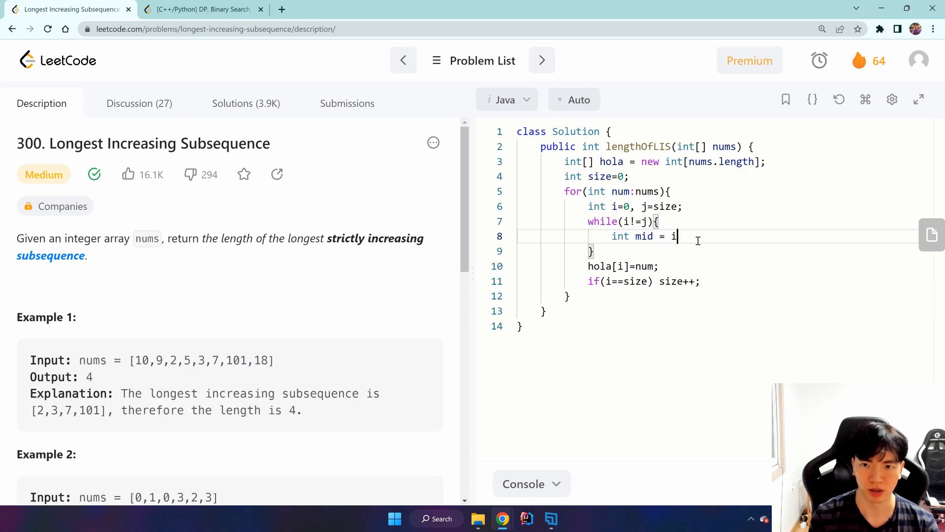
# Finish int mid = i+(j-i)/2; and open an empty if(nums[mid]<num) block
pyautogui.write('+ (j)')
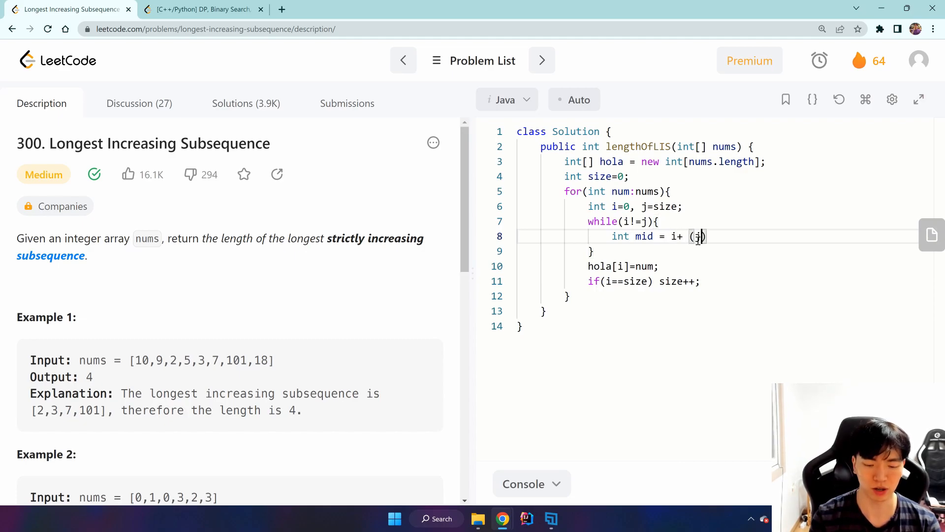
pyautogui.write('-i)/2;')
pyautogui.write('if(n')
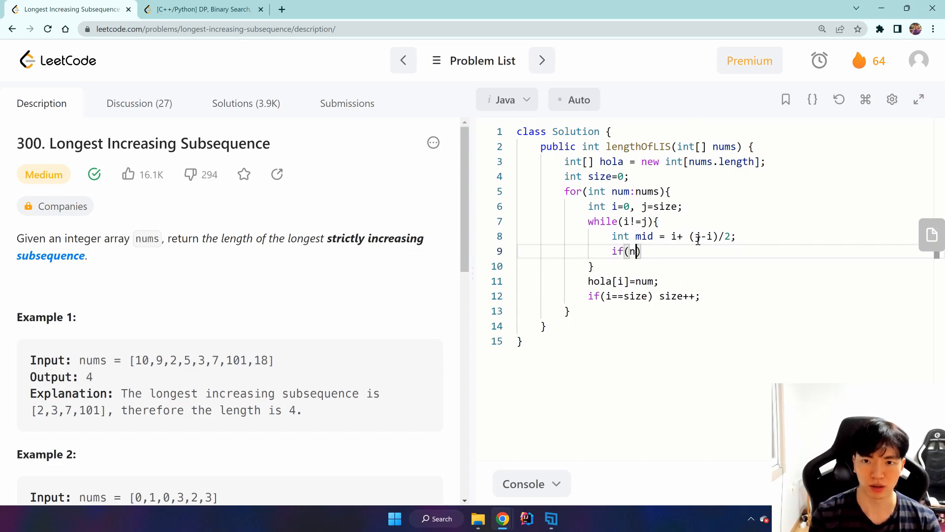
pyautogui.write('ums[mid]')
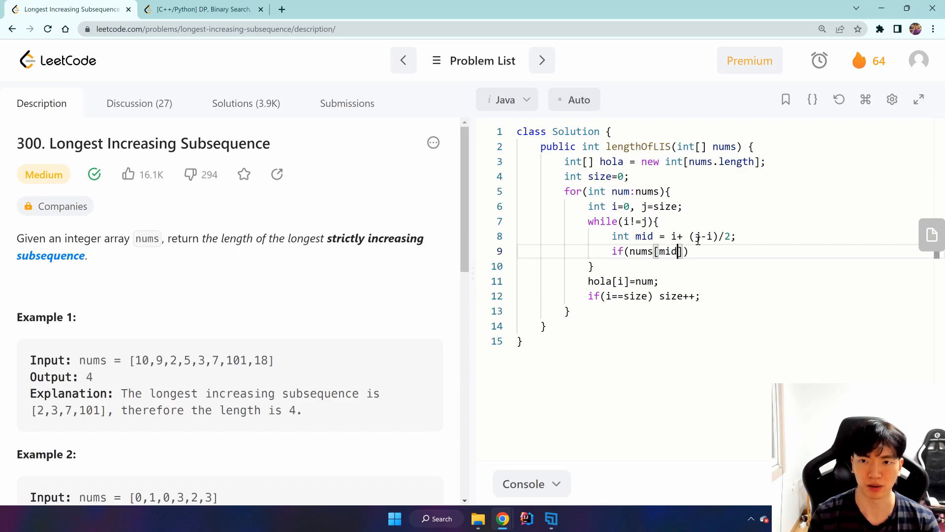
pyautogui.write('<n')
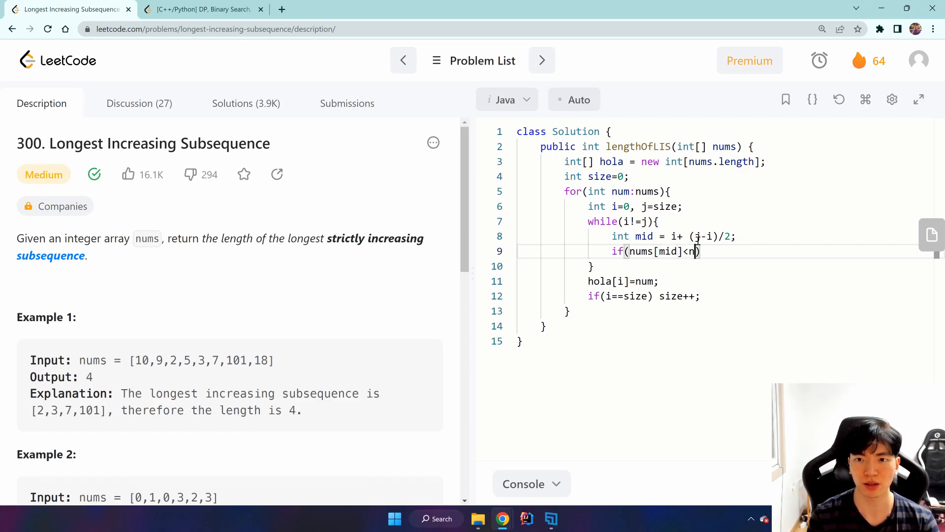
pyautogui.write('um){')
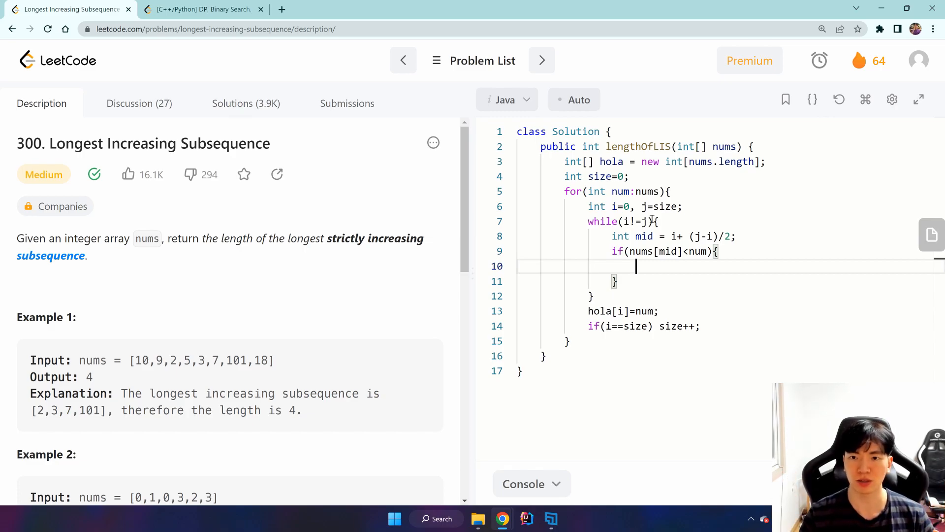
pyautogui.doubleClick(655, 251)
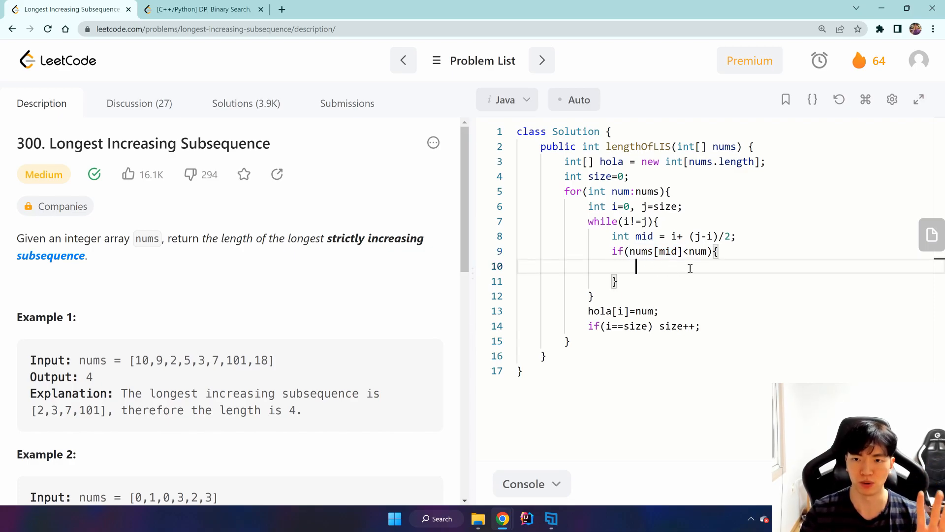
# Write i=mid+1; inside the if block and else j=mid; after it
pyautogui.write('4<')
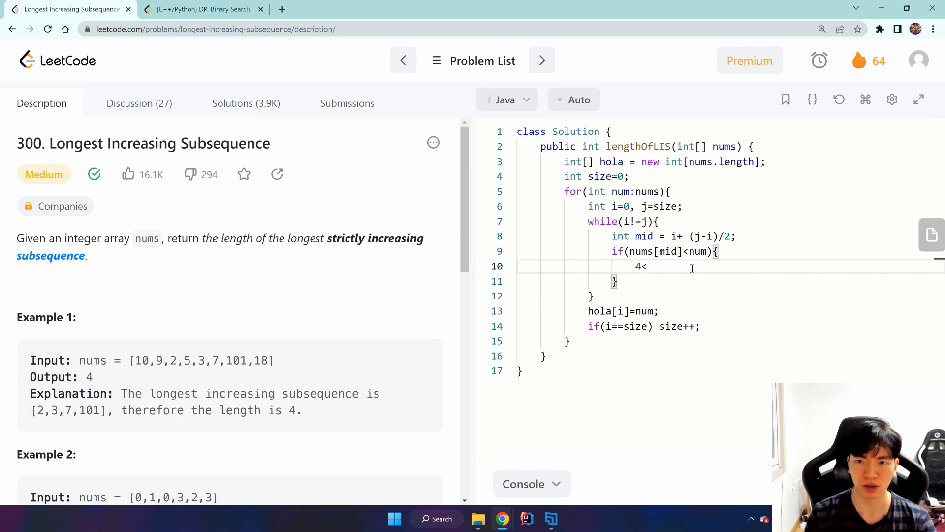
pyautogui.write('8')
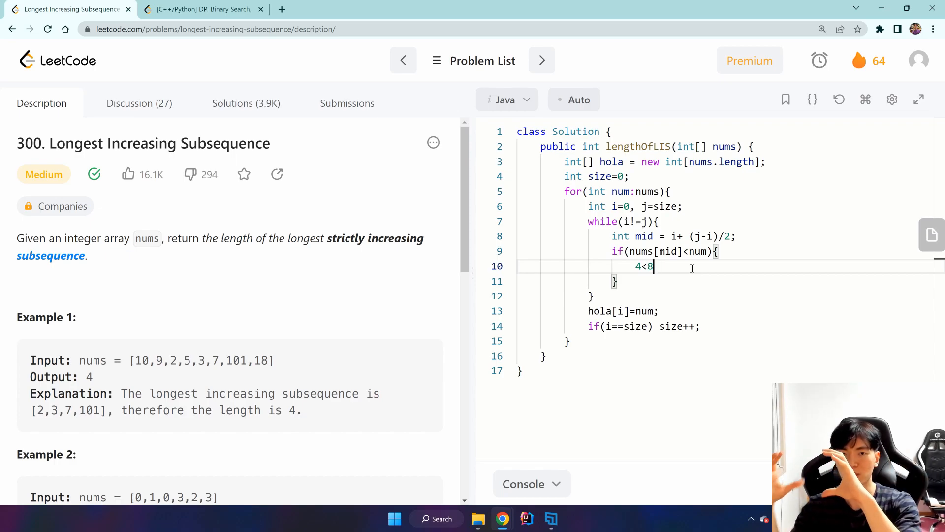
pyautogui.press('backspace')
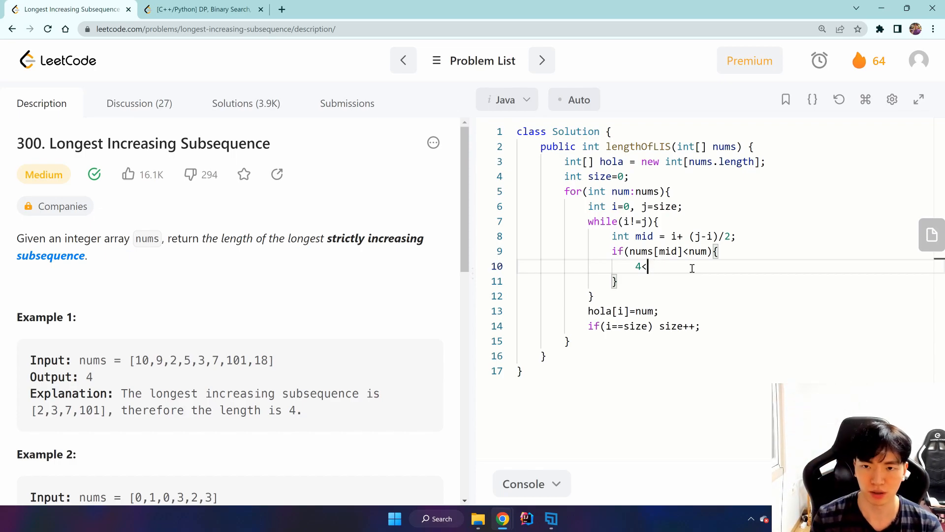
pyautogui.write('i')
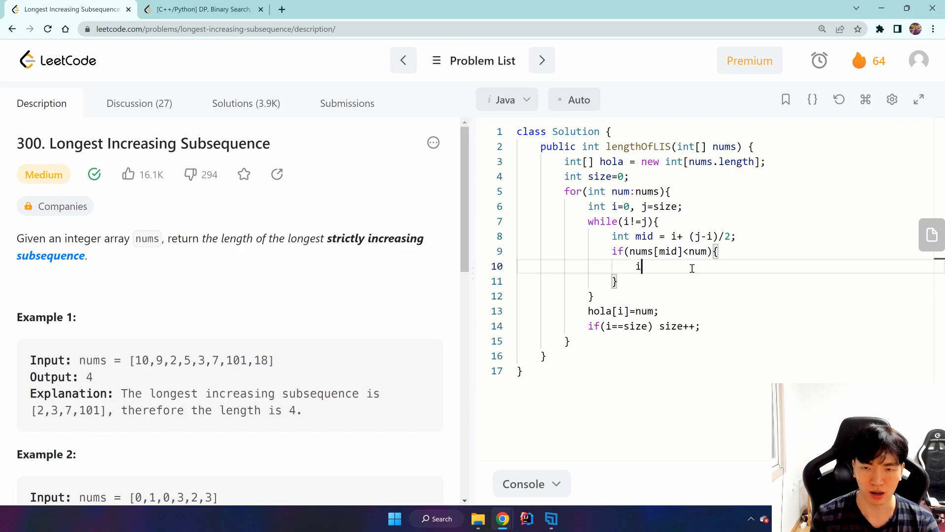
pyautogui.write('=mida+')
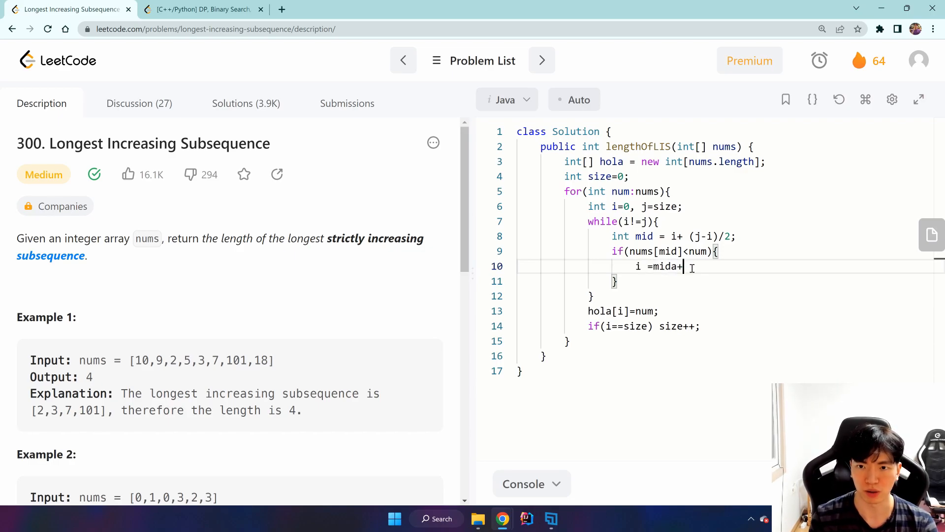
pyautogui.write('d')
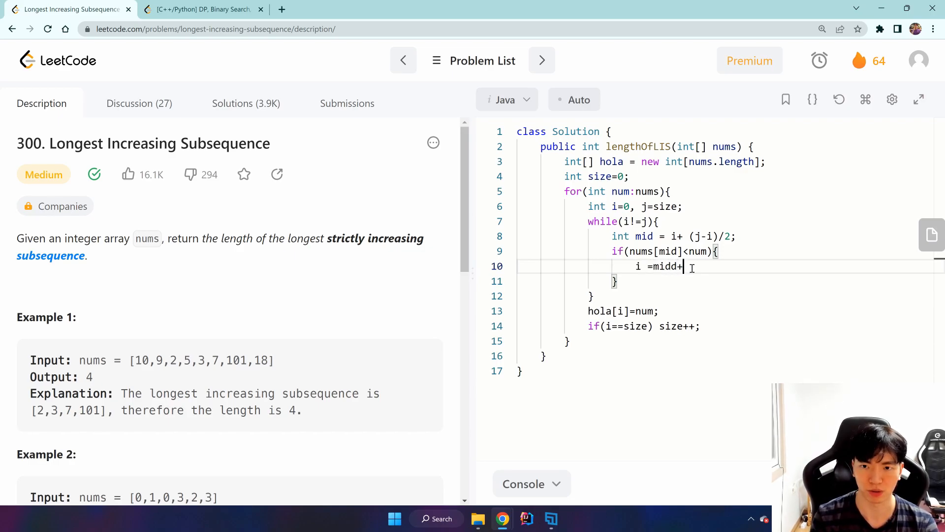
pyautogui.write('1;')
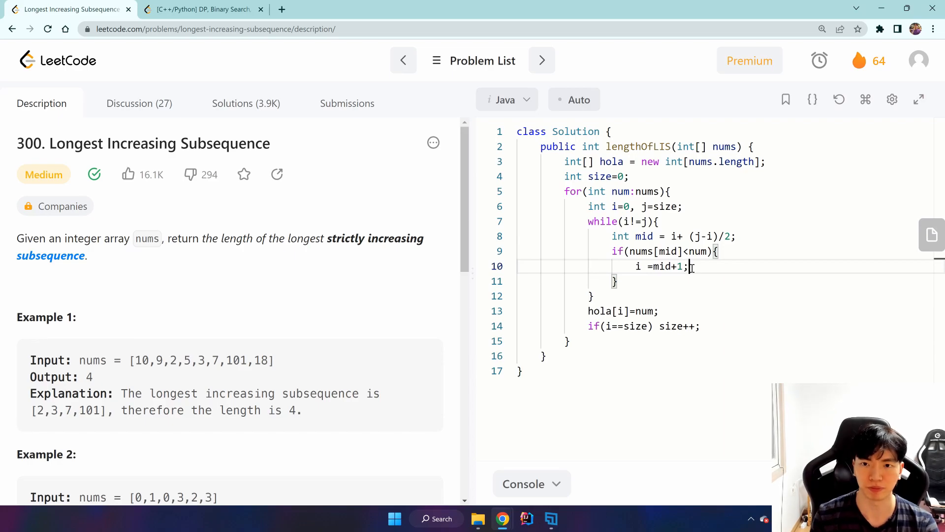
pyautogui.write('else j')
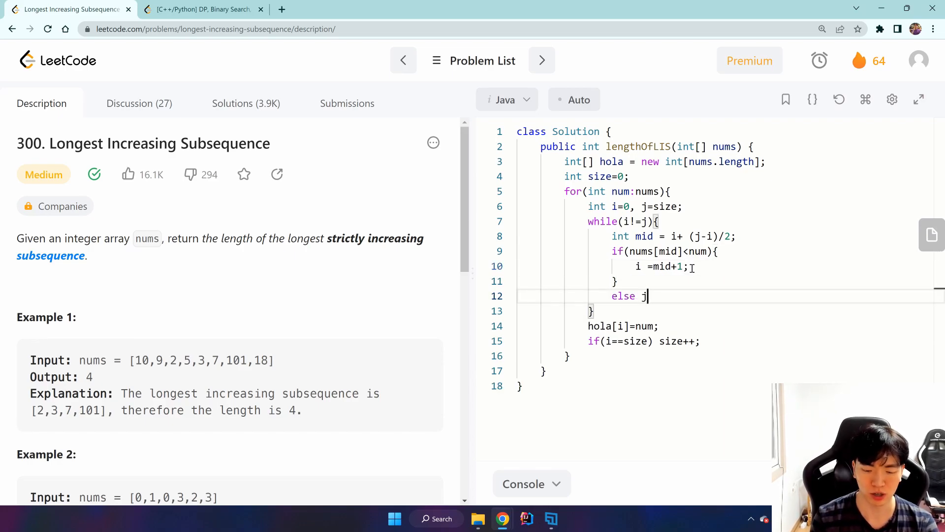
pyautogui.write('=mid;')
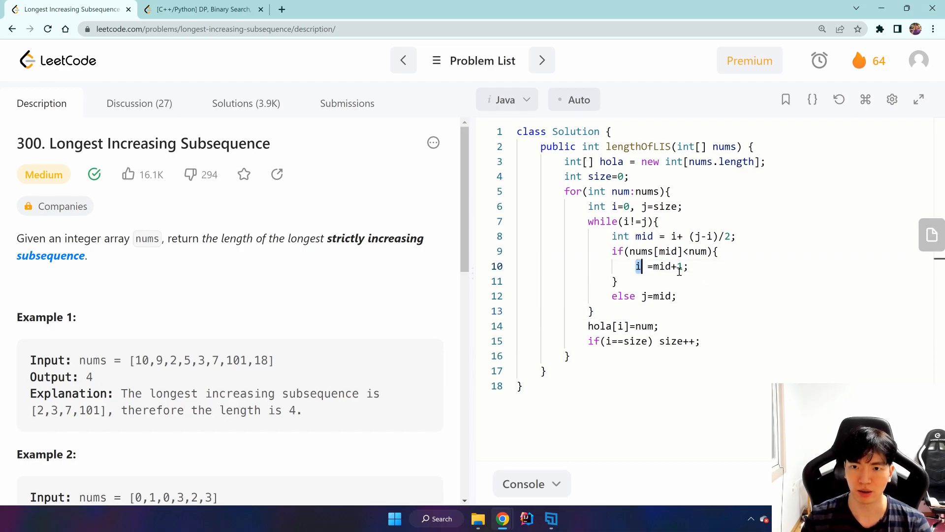
pyautogui.click(202, 8)
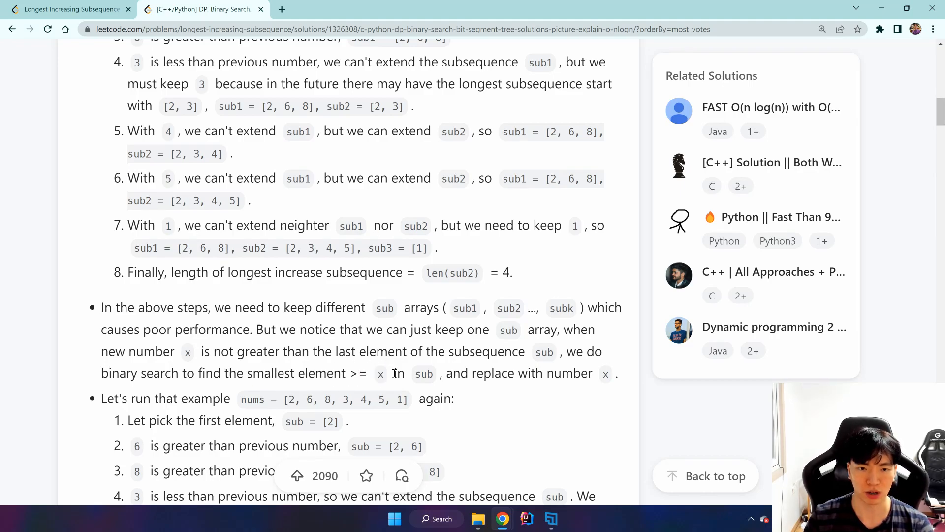
pyautogui.click(69, 9)
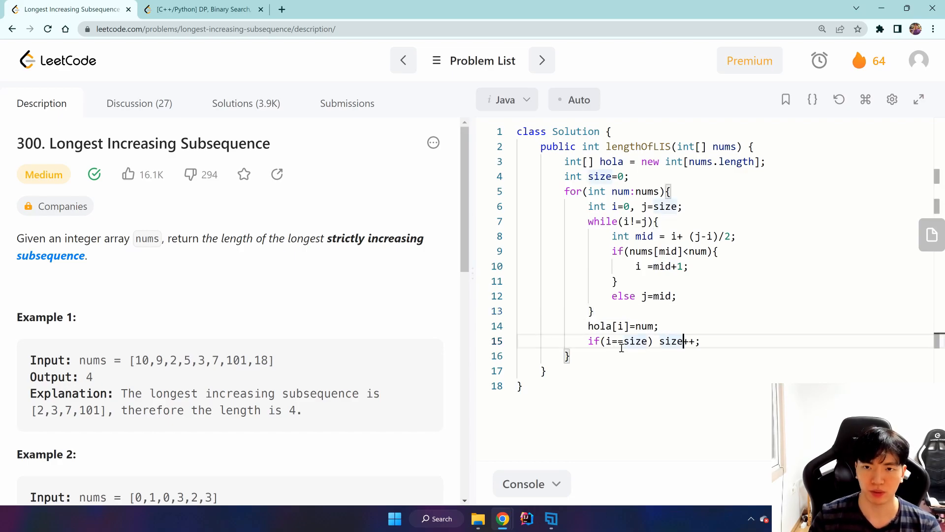
# Add System.out.println(size); after hola[i]=num; and end with return size;
pyautogui.write('Sys')
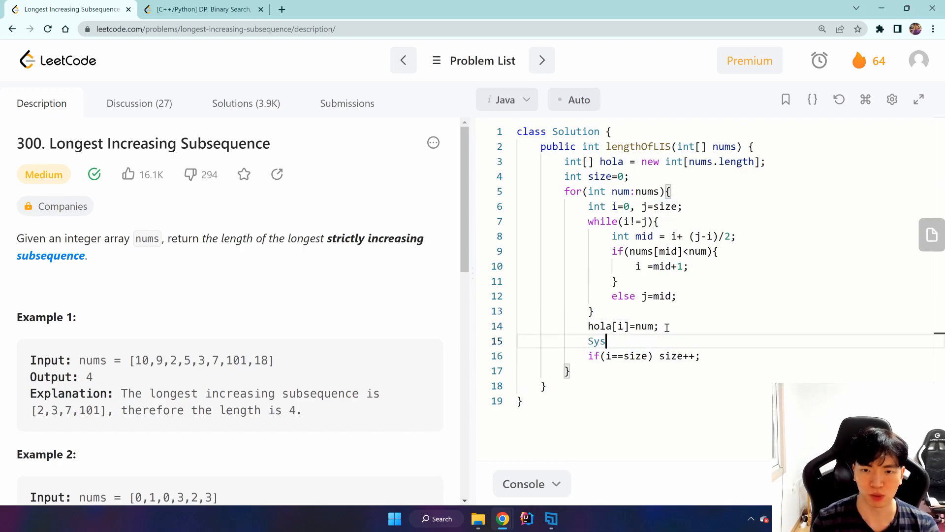
pyautogui.write('tem.out.println')
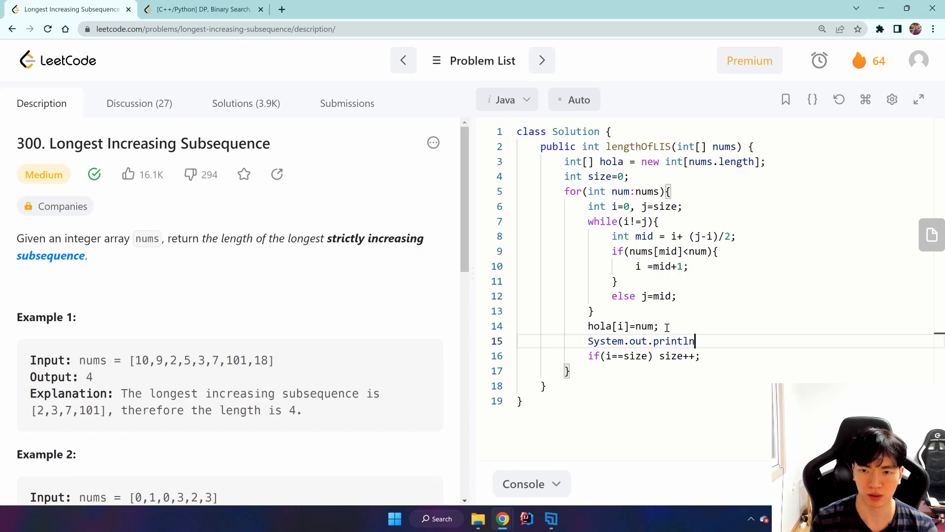
pyautogui.write('(size);')
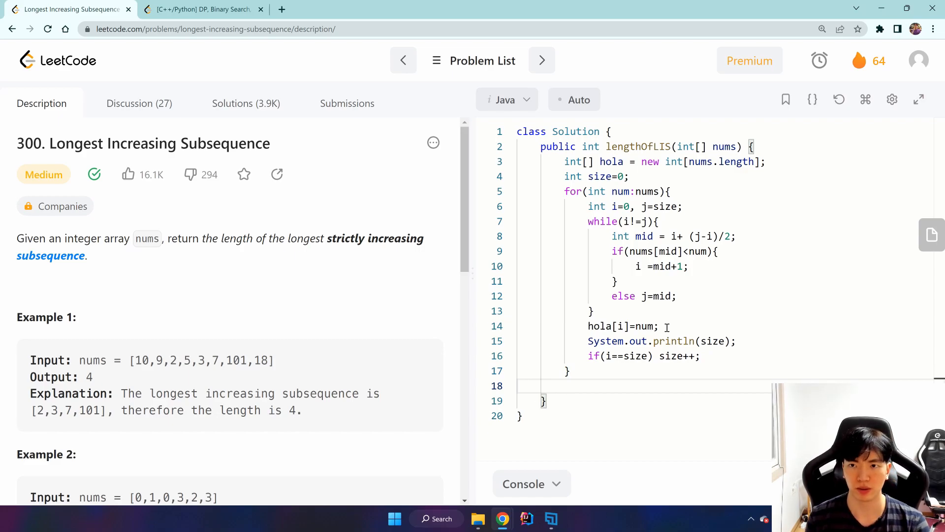
pyautogui.write('r')
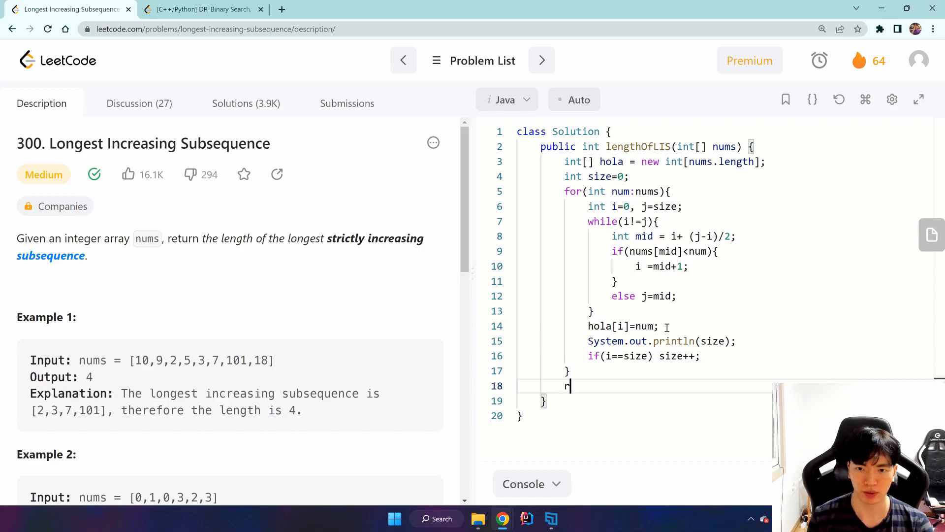
pyautogui.write('eturn size')
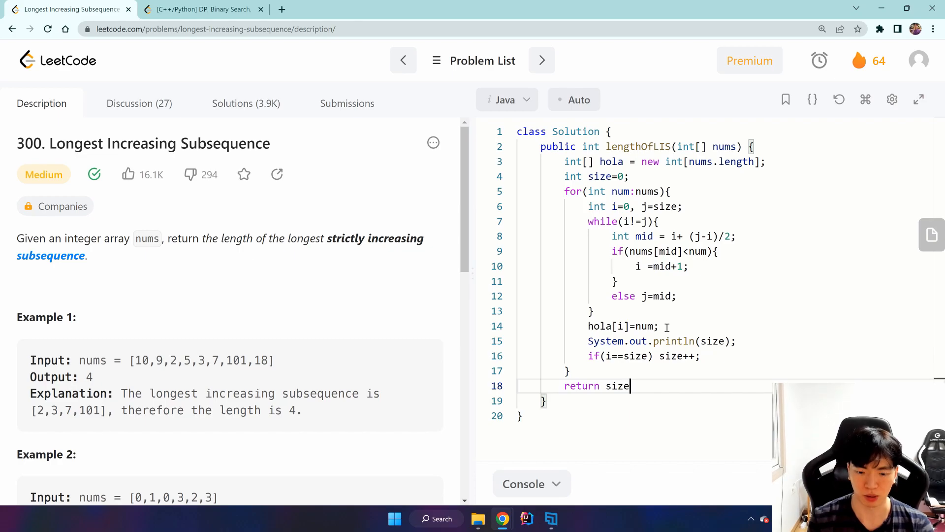
pyautogui.write(';')
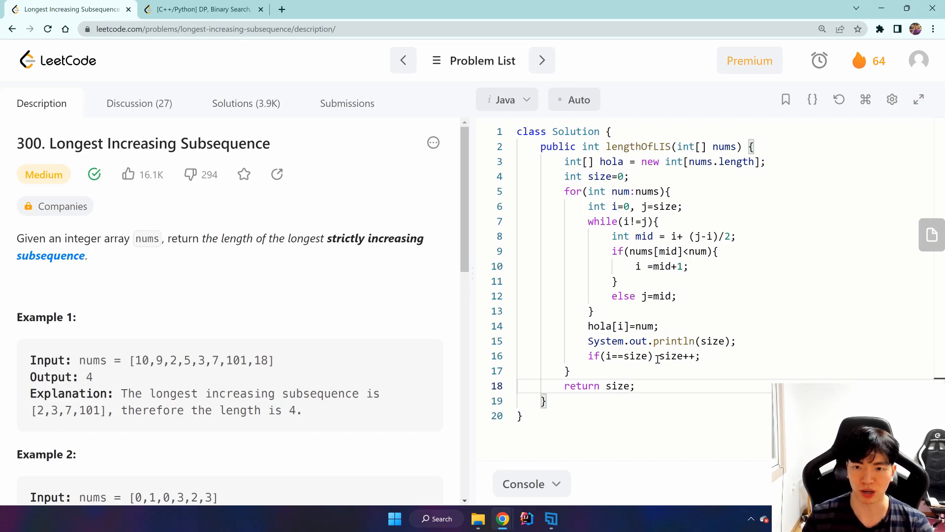
# Remove the debug print and change the binary-search comparison from nums[mid] to hola[mid]
pyautogui.doubleClick(677, 355)
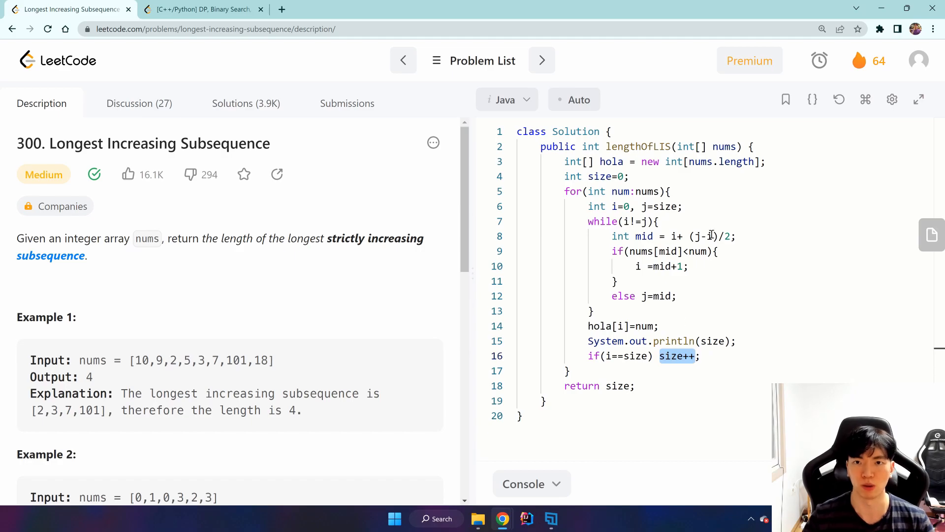
pyautogui.doubleClick(612, 161)
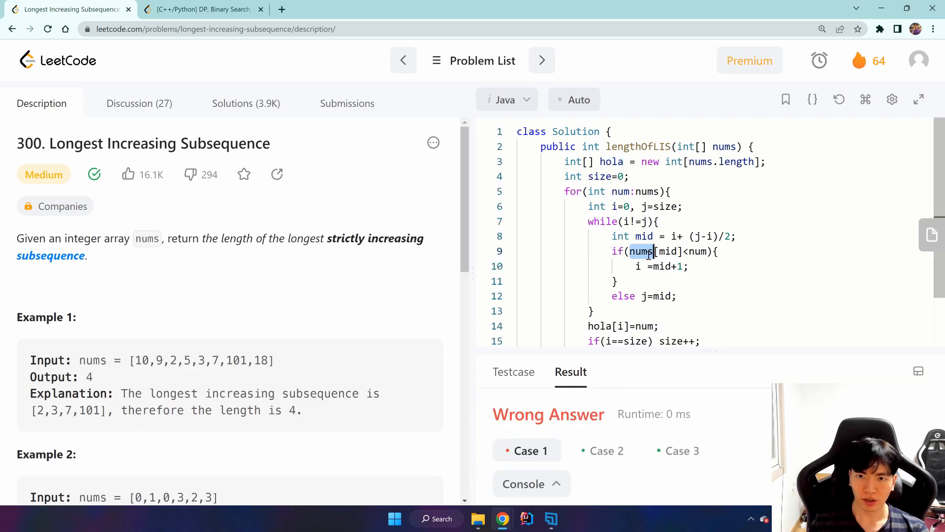
pyautogui.write('hola')
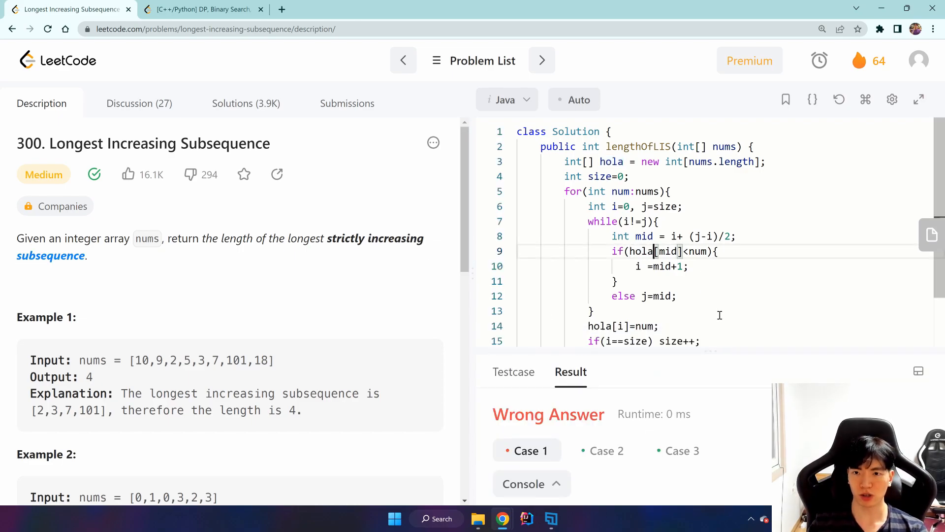
# Rerun the test cases to get Accepted, then reopen the DP and binary search write-up
pyautogui.click(603, 450)
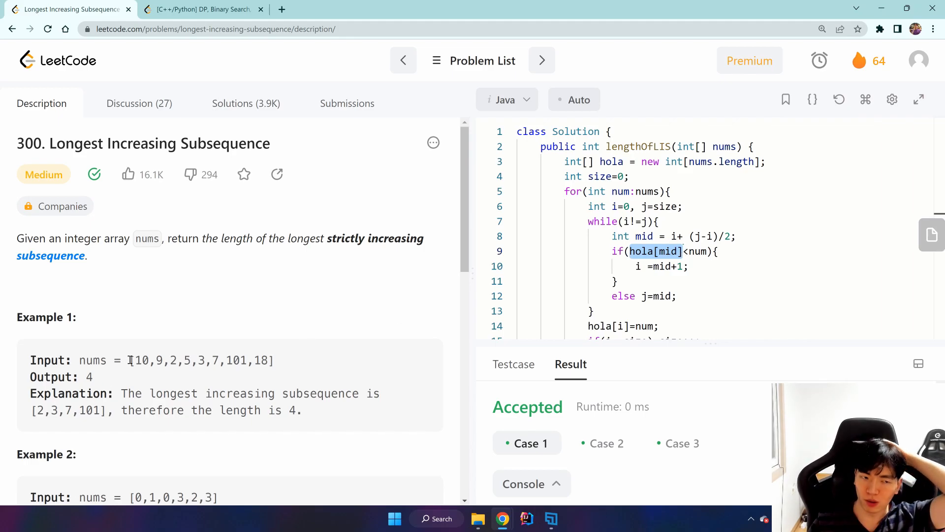
pyautogui.moveTo(134, 360); pyautogui.dragTo(261, 360)
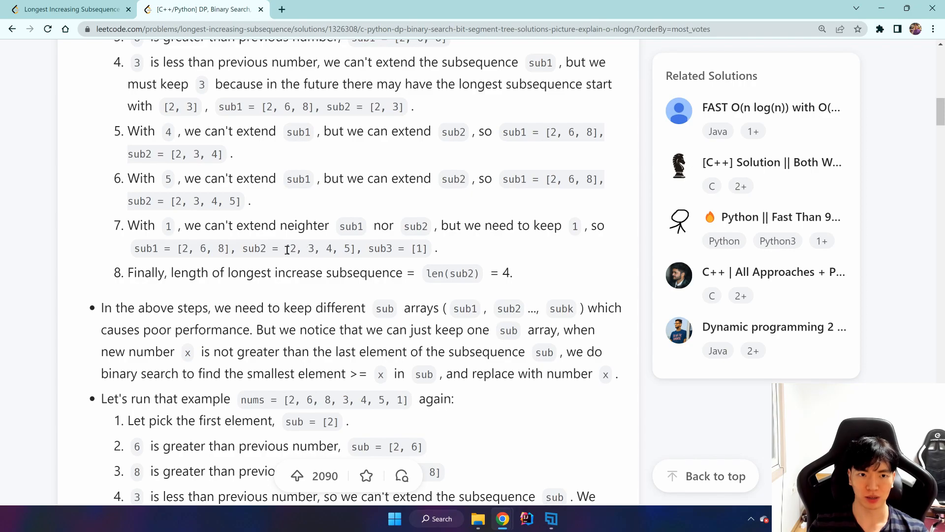
# Submit the Java solution for an Accepted 3 ms result, then show the problem description
pyautogui.scroll(-3)
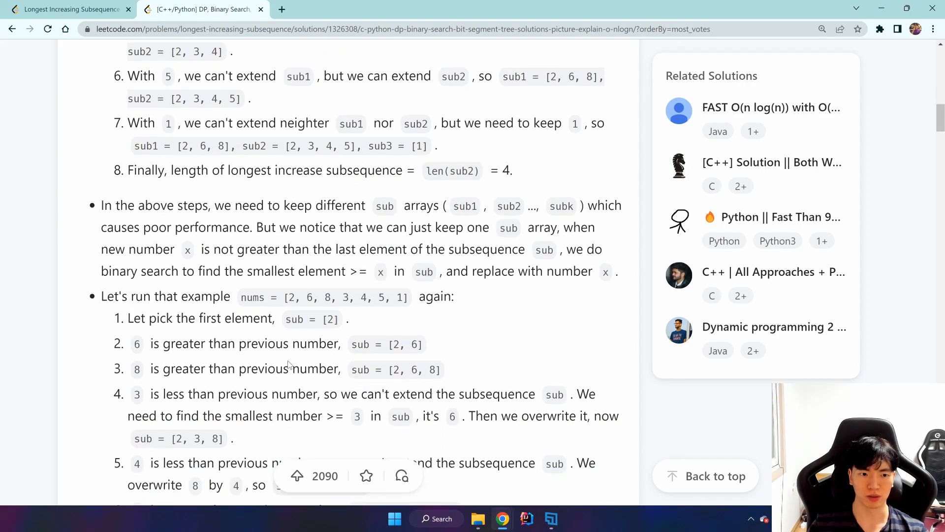
pyautogui.scroll(-3)
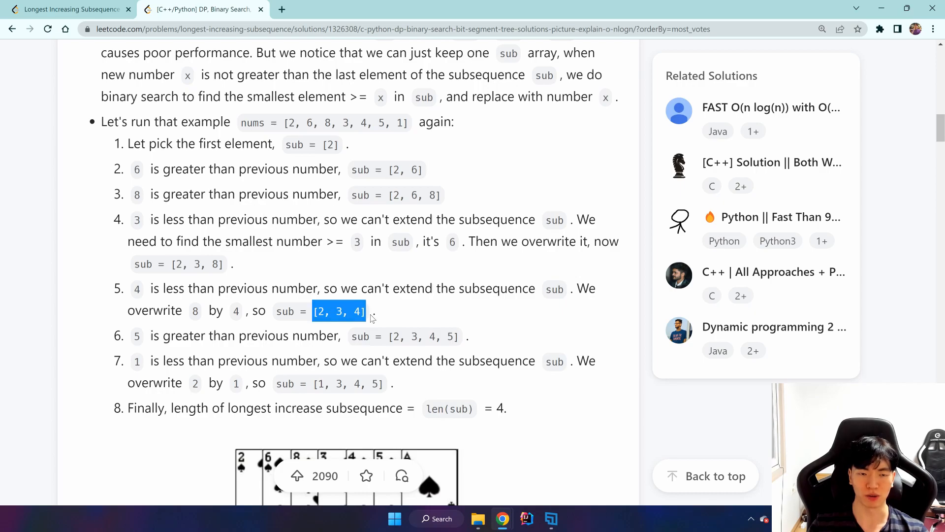
pyautogui.click(69, 9)
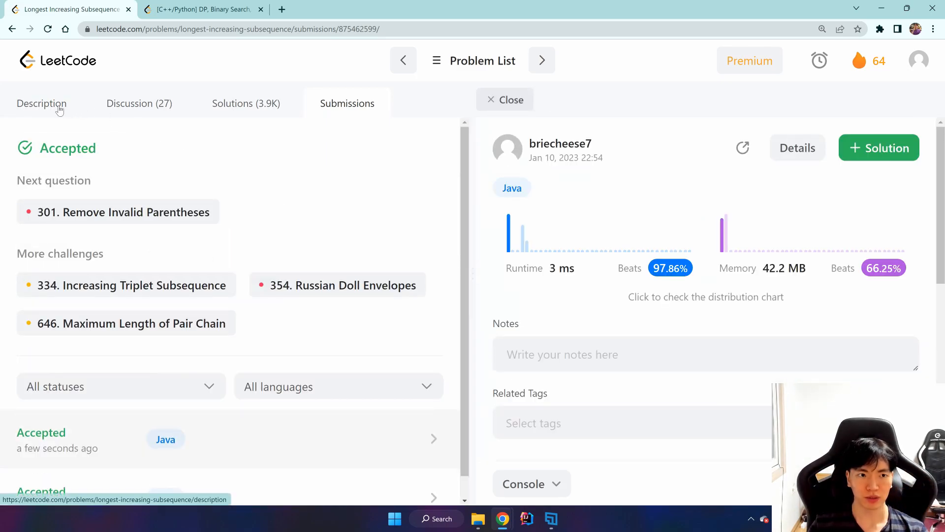
pyautogui.click(41, 103)
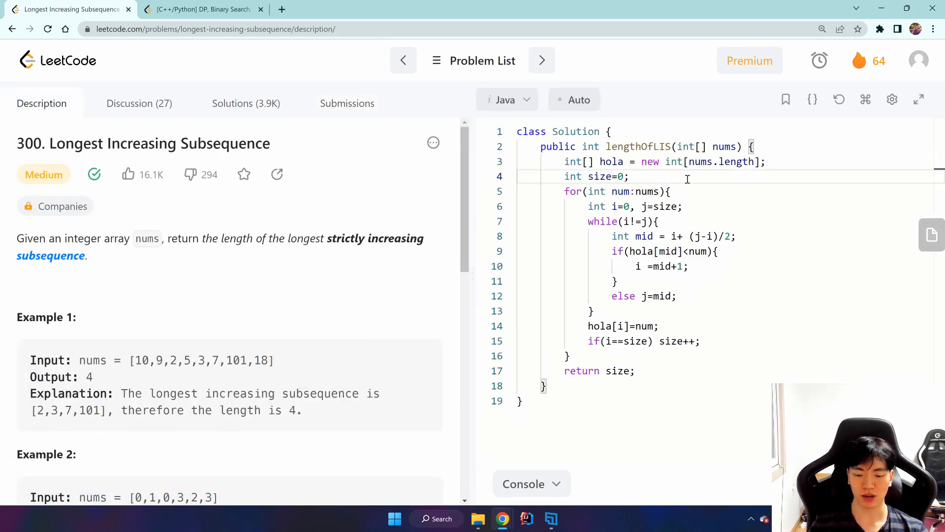